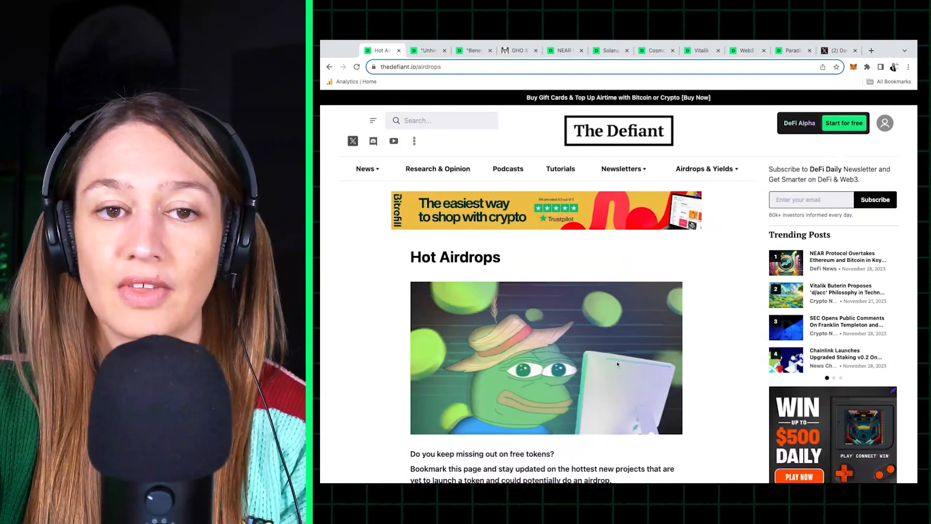
Scroll down through the Featured Yield page's weekly yield option listings
{"action": "scroll", "scroll_direction": "down", "scroll_amount": 3}
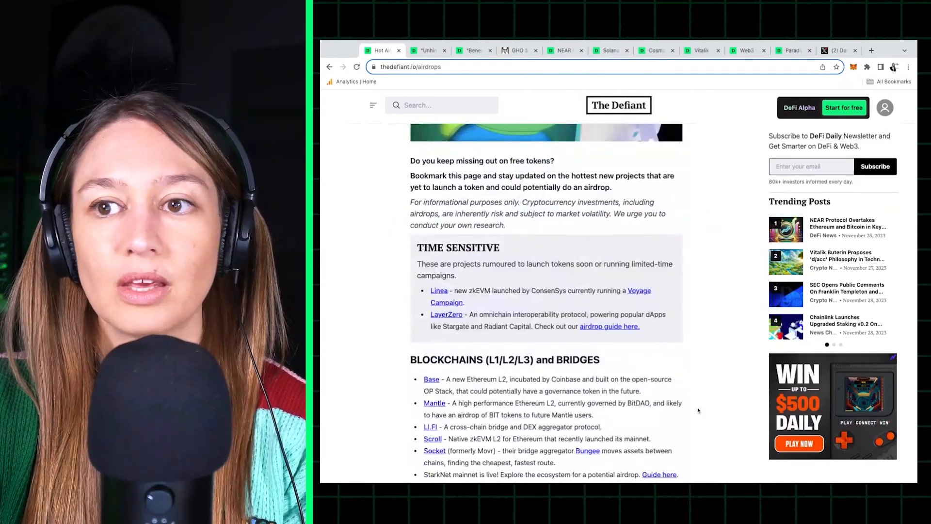
{"action": "scroll", "scroll_direction": "down", "scroll_amount": 3}
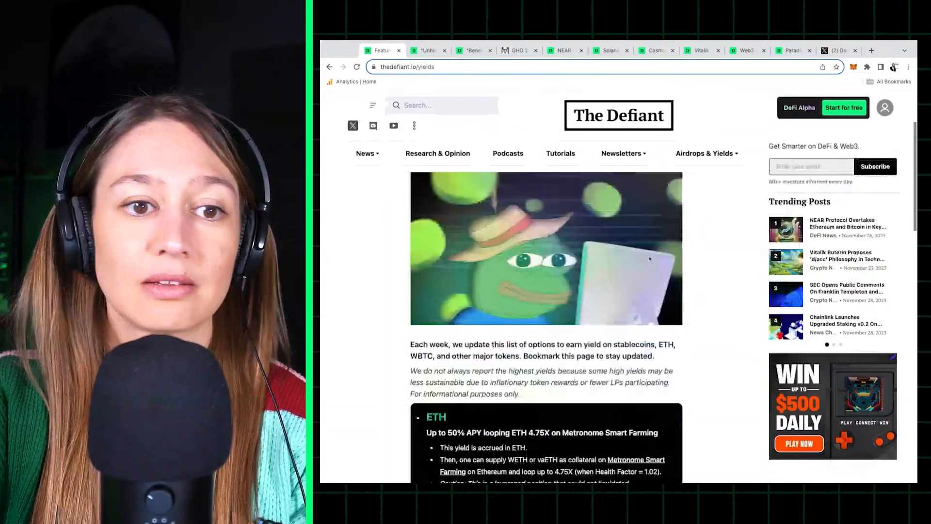
{"action": "scroll", "scroll_direction": "down", "scroll_amount": 3}
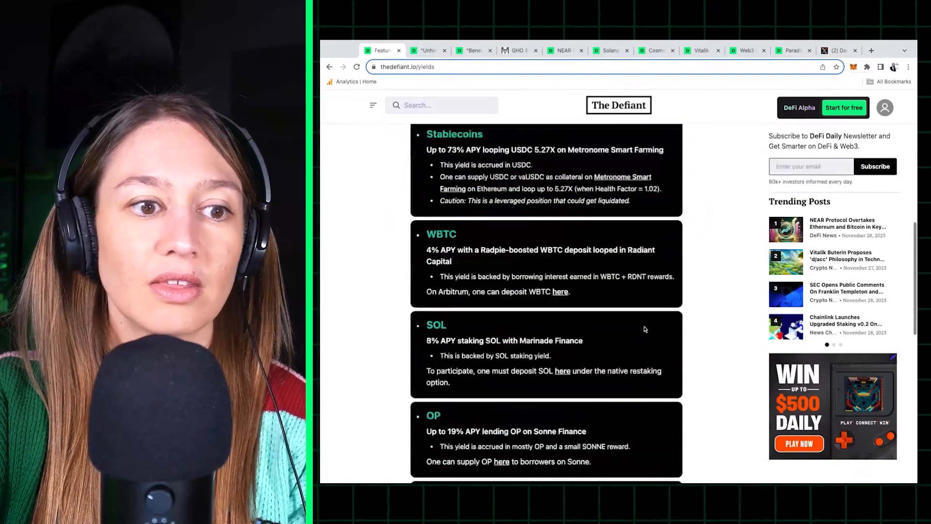
{"action": "scroll", "scroll_direction": "down", "scroll_amount": 3}
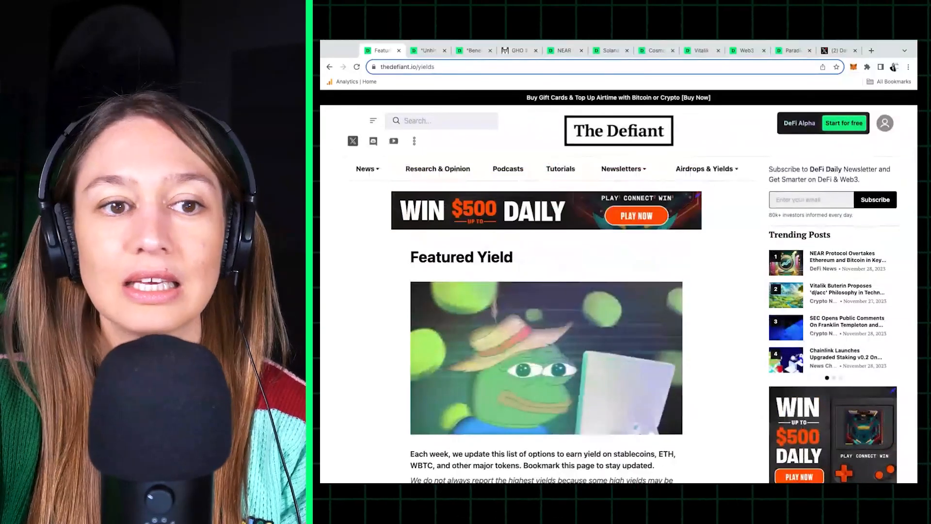
{"action": "scroll", "scroll_direction": "down", "scroll_amount": 3}
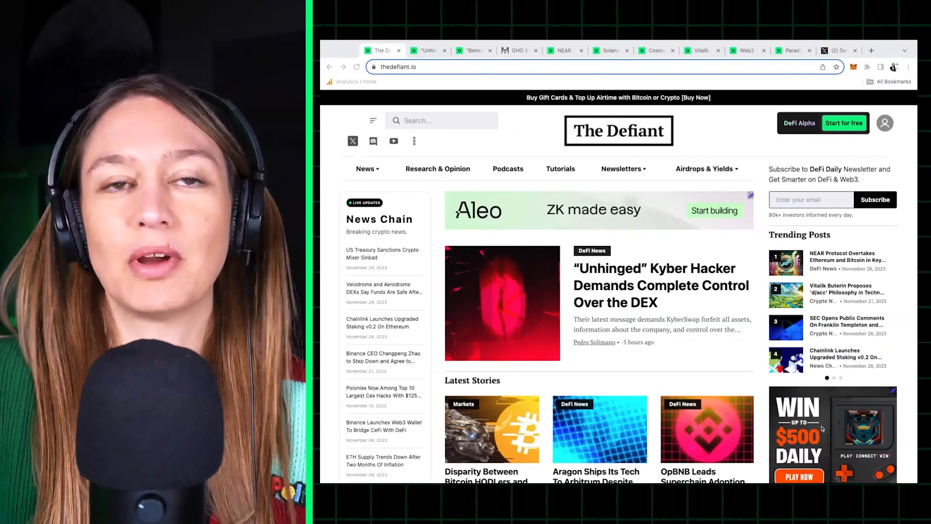
Scroll the homepage past the Kyber hacker lead story into the latest stories
{"action": "scroll", "scroll_direction": "down", "scroll_amount": 3}
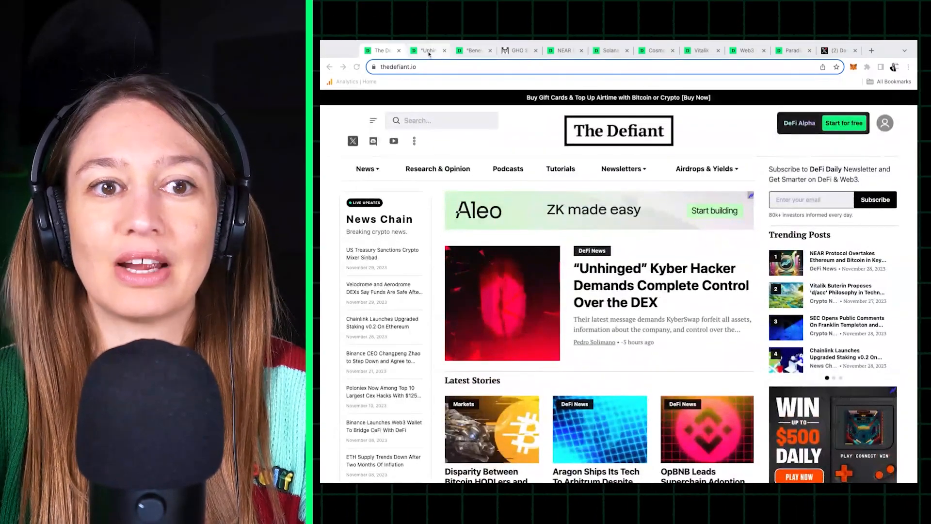
Open the 'Unhinged' Kyber hacker article and scroll to its opening paragraphs
{"action": "left_click", "coordinate": [659, 285]}
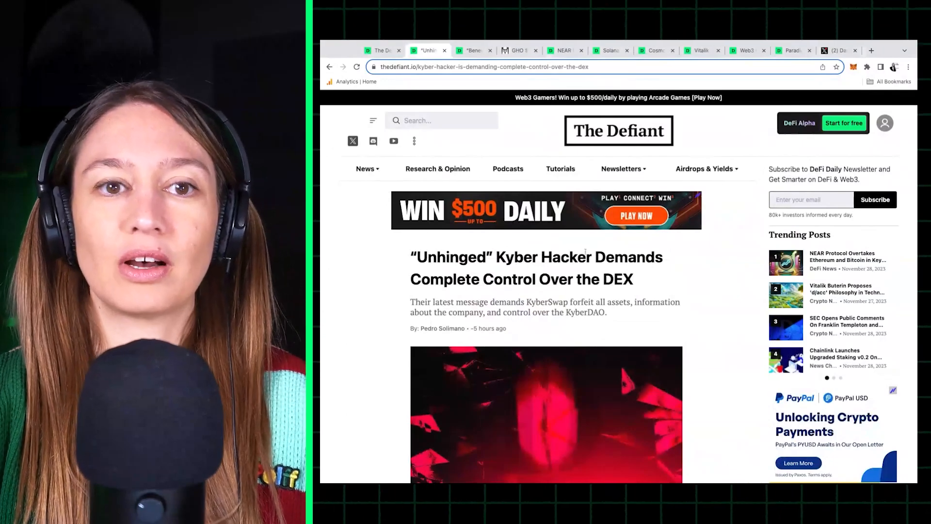
{"action": "scroll", "scroll_direction": "down", "scroll_amount": 3}
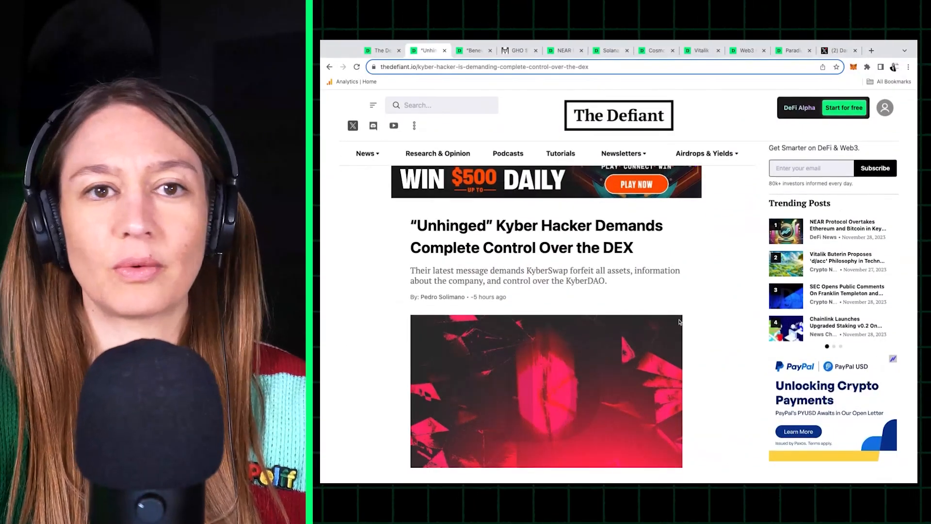
{"action": "scroll", "scroll_direction": "down", "scroll_amount": 3}
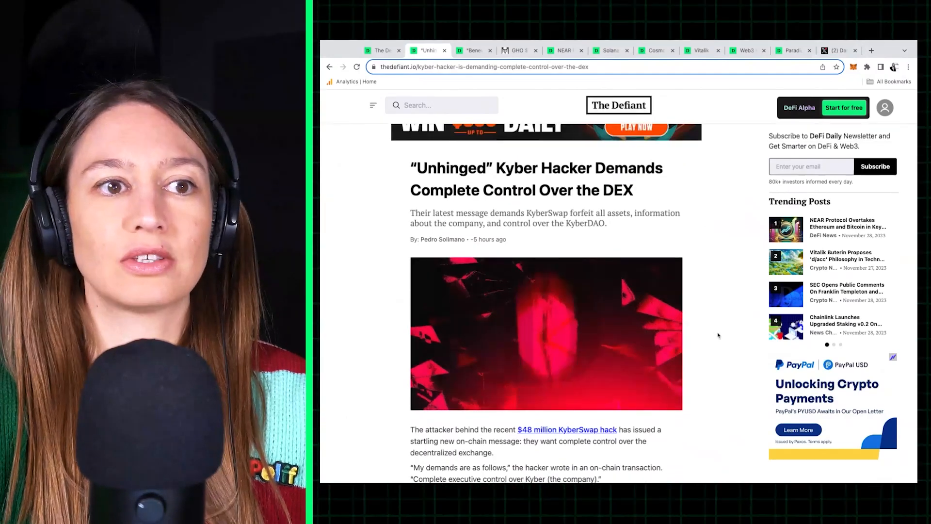
{"action": "scroll", "scroll_direction": "down", "scroll_amount": 3}
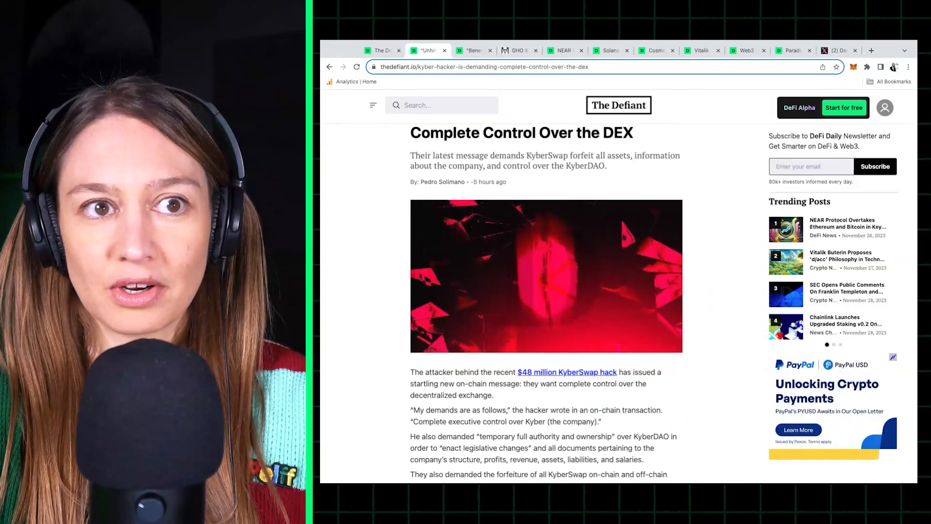
{"action": "scroll", "scroll_direction": "up", "scroll_amount": 3}
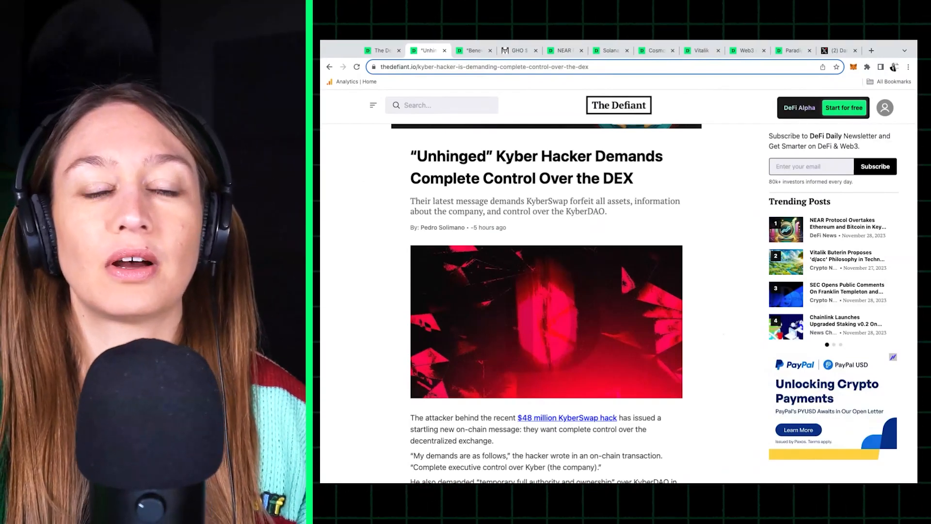
{"action": "scroll", "scroll_direction": "down", "scroll_amount": 3}
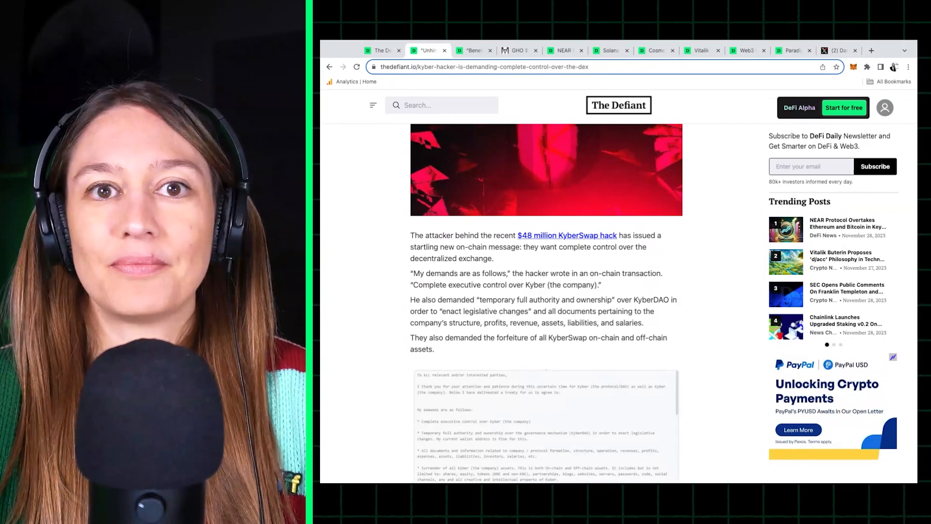
{"action": "scroll", "scroll_direction": "down", "scroll_amount": 3}
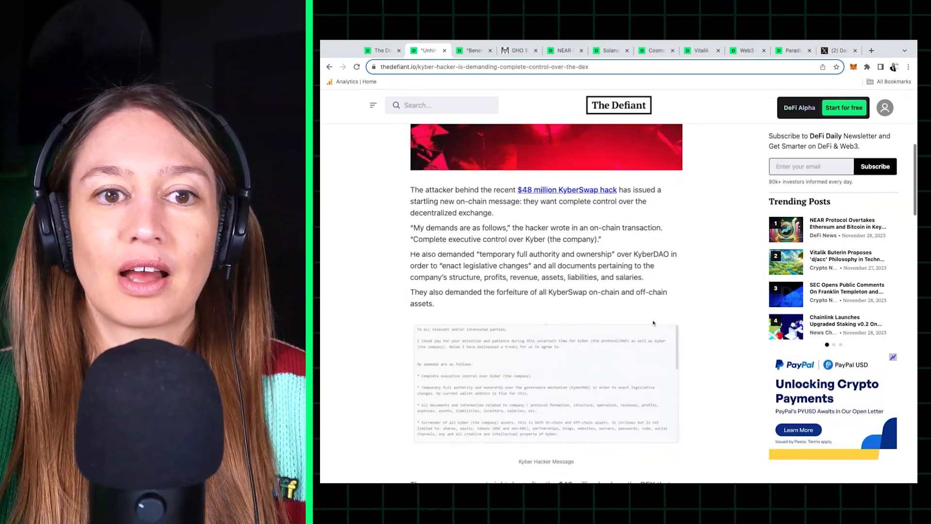
{"action": "scroll", "scroll_direction": "down", "scroll_amount": 3}
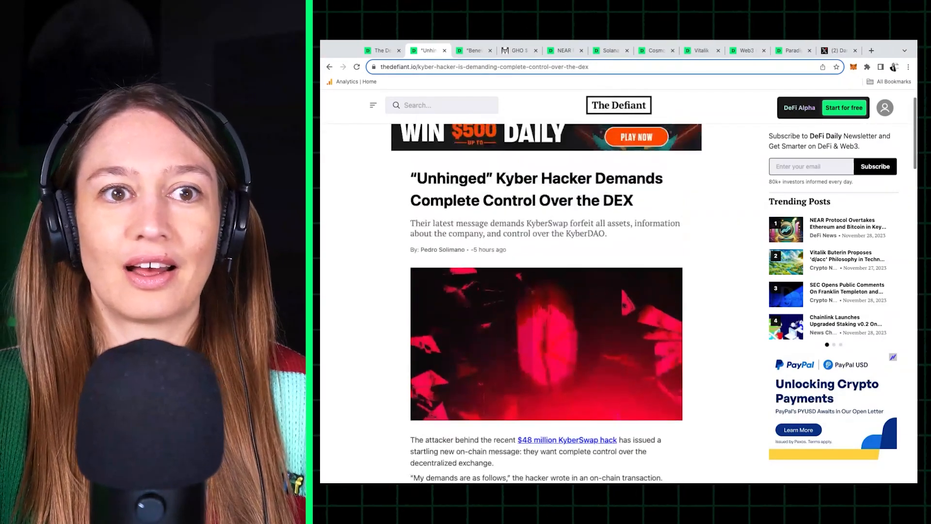
{"action": "scroll", "scroll_direction": "down", "scroll_amount": 3}
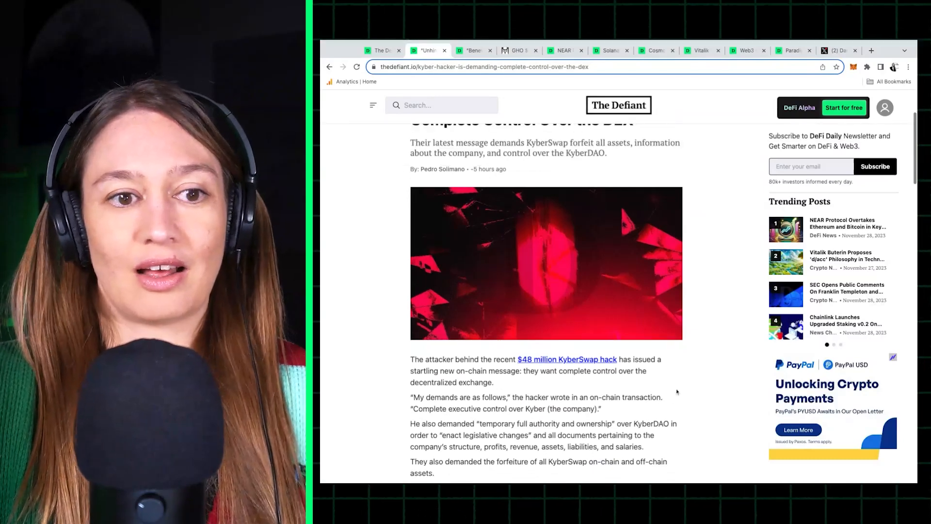
{"action": "scroll", "scroll_direction": "down", "scroll_amount": 3}
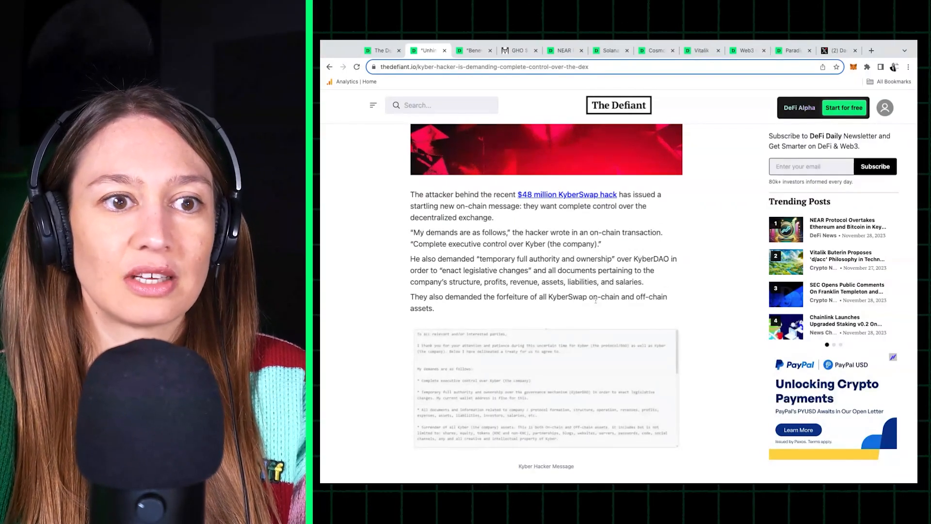
{"action": "scroll", "scroll_direction": "down", "scroll_amount": 3}
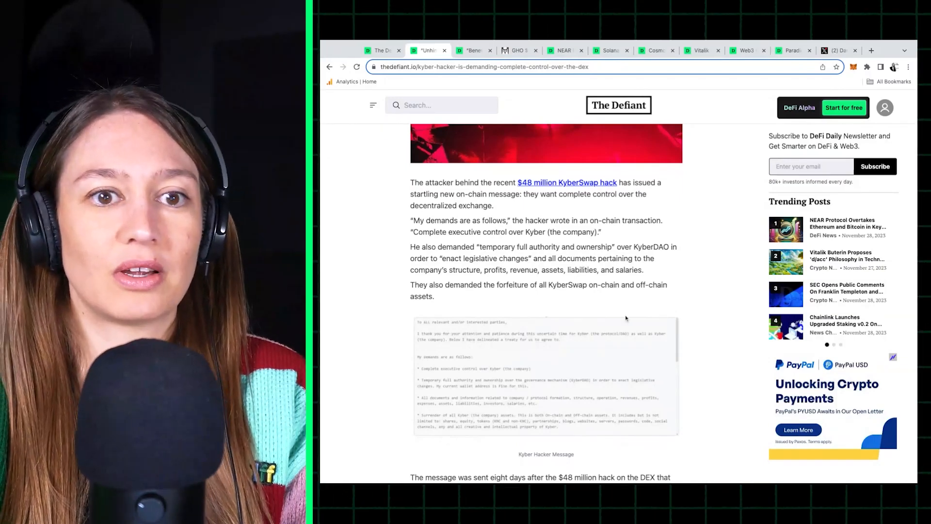
{"action": "scroll", "scroll_direction": "down", "scroll_amount": 3}
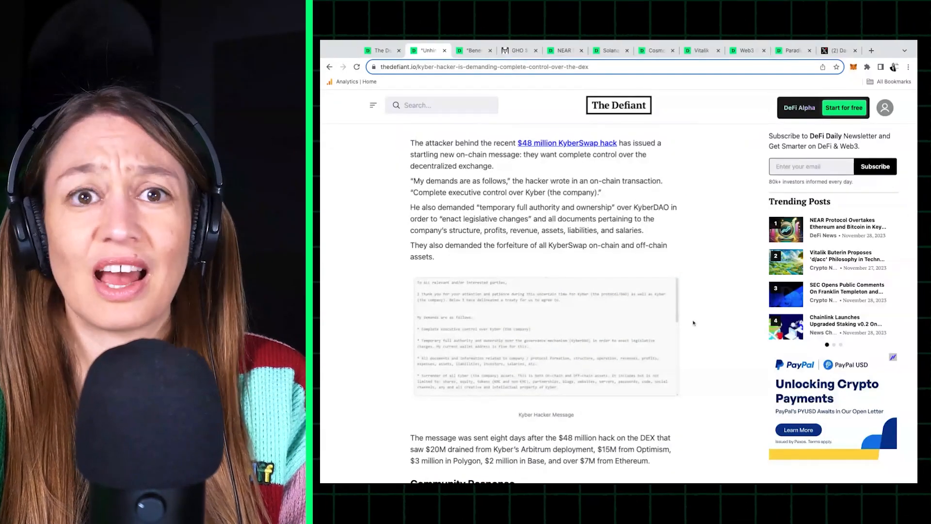
Scroll through the rest of the Kyber hacker article, then switch to the GHO parity article tab
{"action": "scroll", "scroll_direction": "down", "scroll_amount": 3}
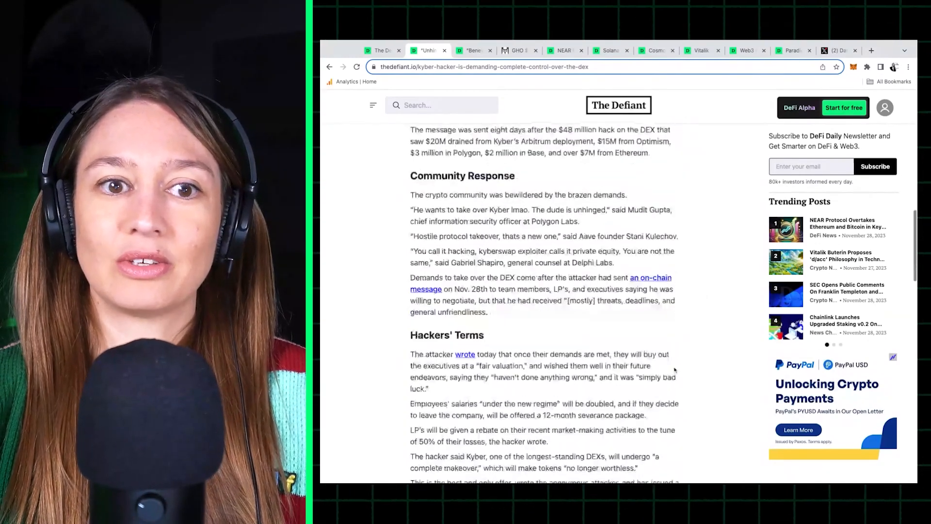
{"action": "scroll", "scroll_direction": "down", "scroll_amount": 3}
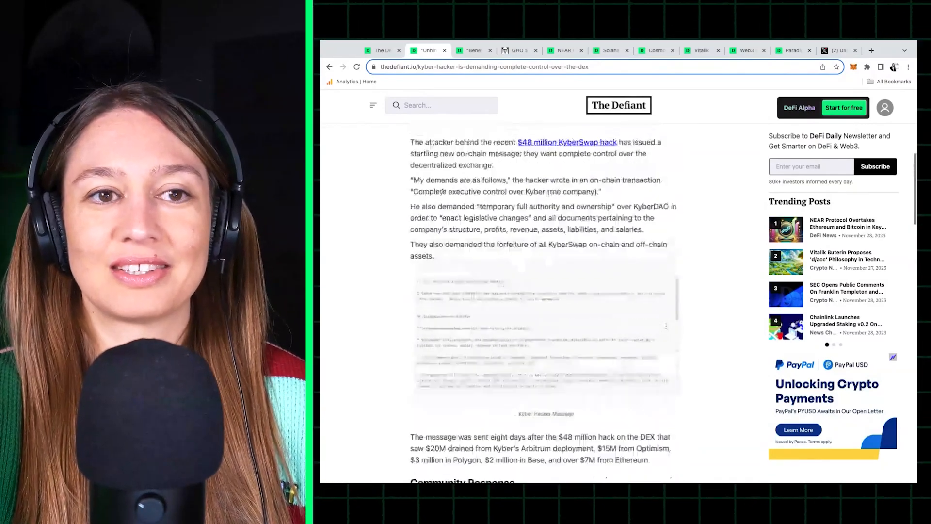
{"action": "scroll", "scroll_direction": "up", "scroll_amount": 3}
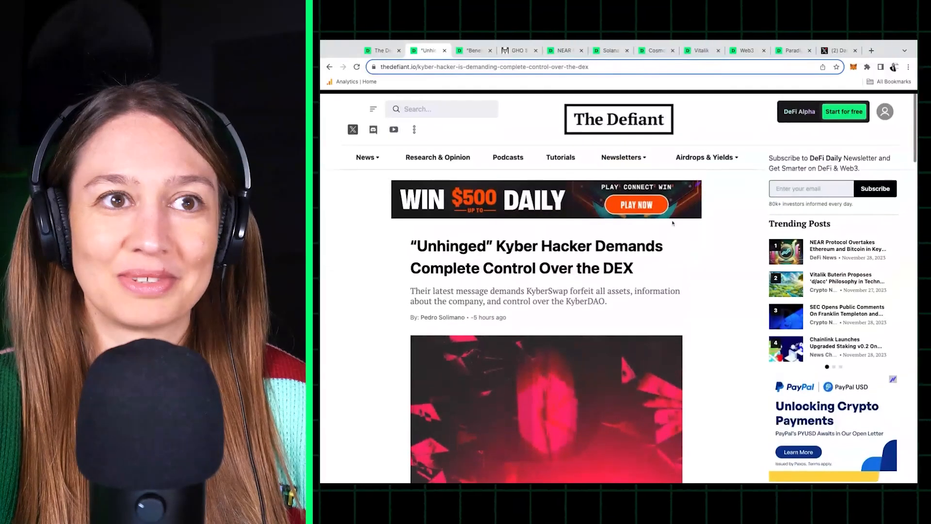
{"action": "left_click", "coordinate": [473, 50]}
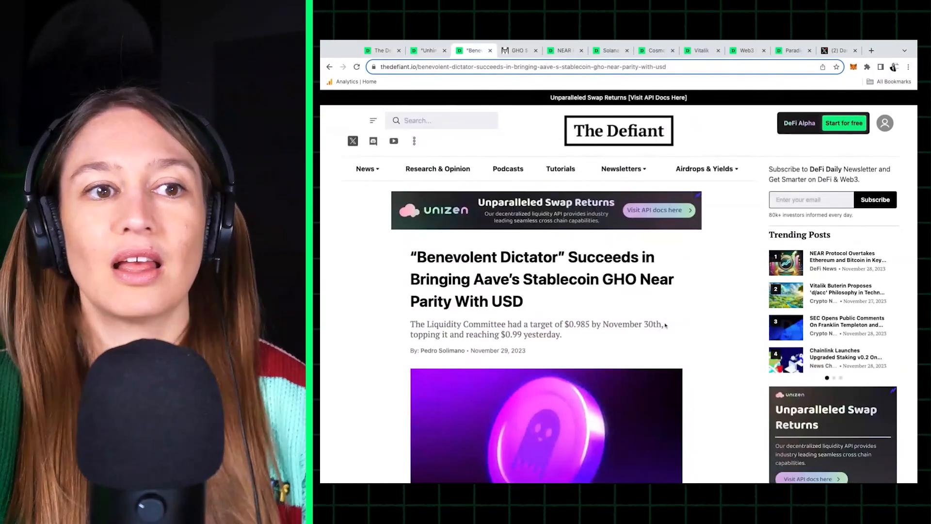
Scroll past the header image to the GHO introduction and its $0.985 target
{"action": "scroll", "scroll_direction": "down", "scroll_amount": 3}
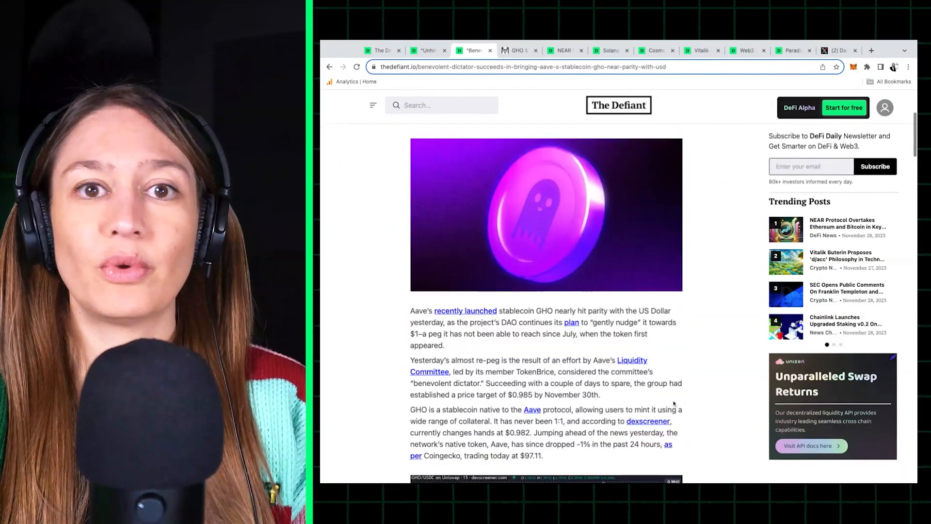
Scroll past the GHO price chart to the Sub $1 Dollar GHO section
{"action": "scroll", "scroll_direction": "down", "scroll_amount": 3}
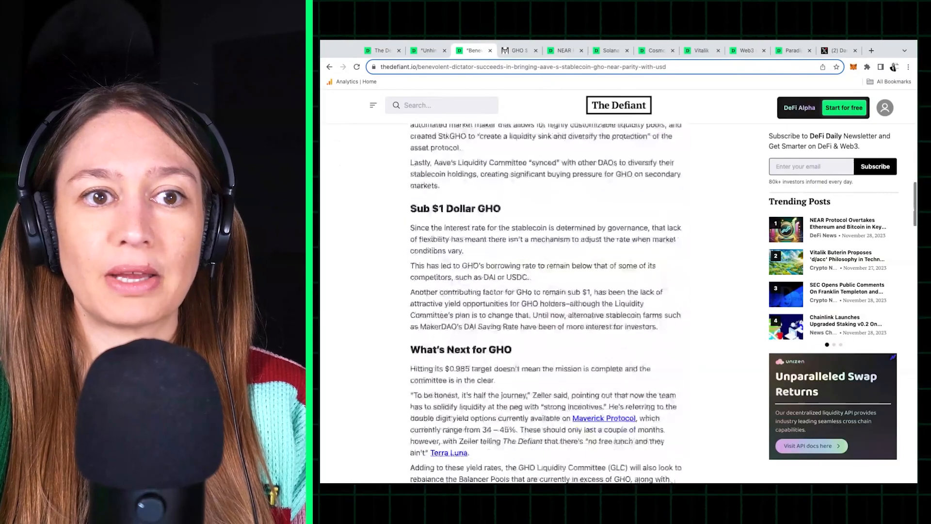
{"action": "scroll", "scroll_direction": "down", "scroll_amount": 3}
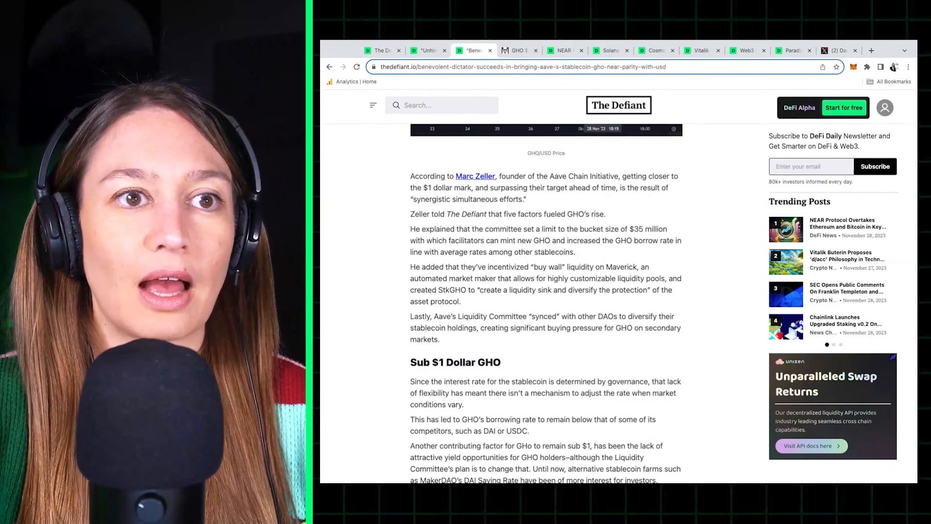
{"action": "scroll", "scroll_direction": "up", "scroll_amount": 3}
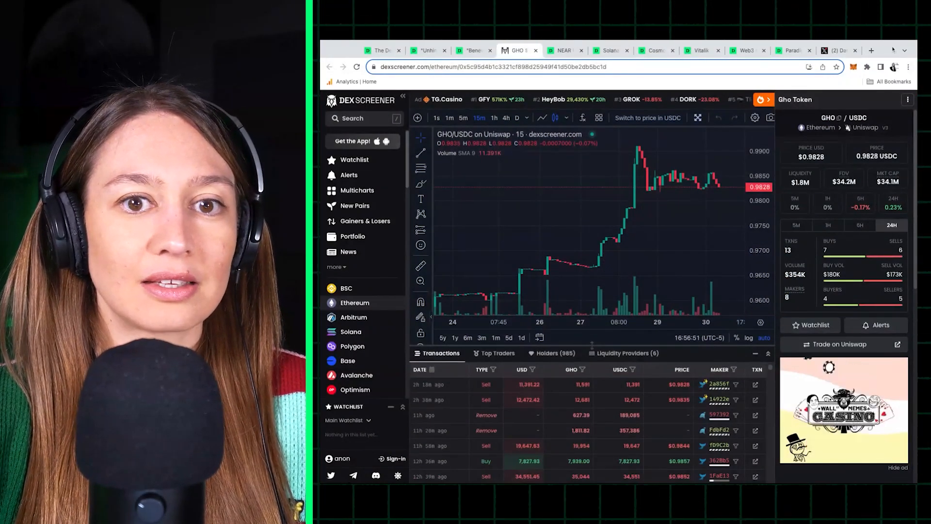
{"action": "mouse_move", "coordinate": [698, 185]}
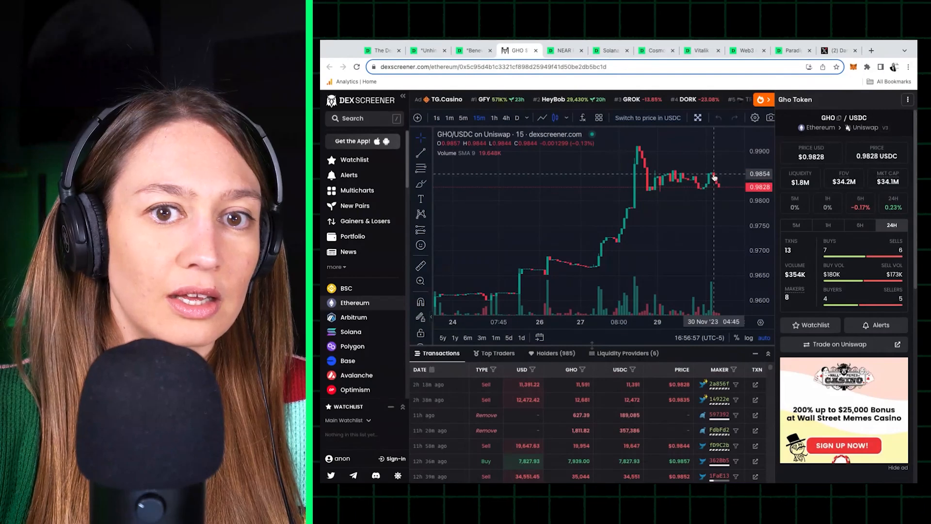
{"action": "mouse_move", "coordinate": [697, 175]}
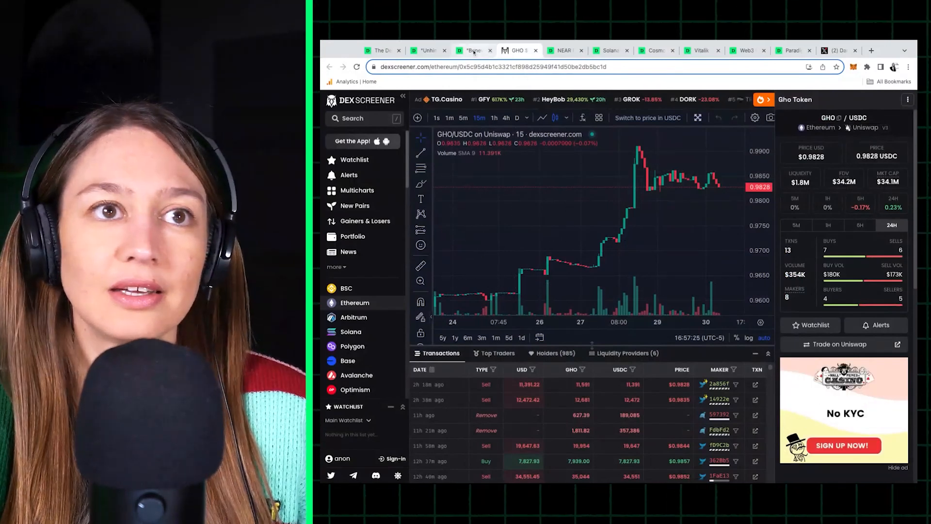
Return to the GHO article tab and scroll to the What's Next for GHO section
{"action": "left_click", "coordinate": [473, 50]}
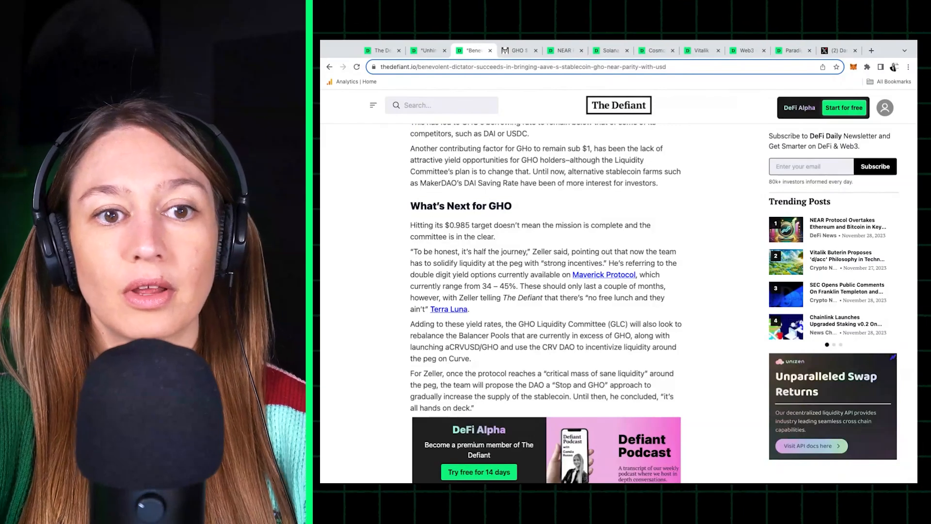
{"action": "scroll", "scroll_direction": "down", "scroll_amount": 3}
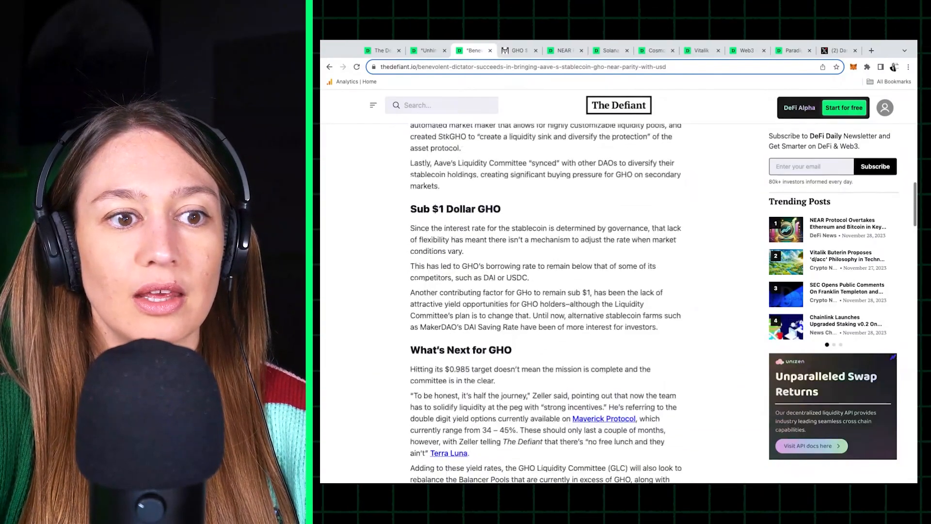
{"action": "scroll", "scroll_direction": "down", "scroll_amount": 3}
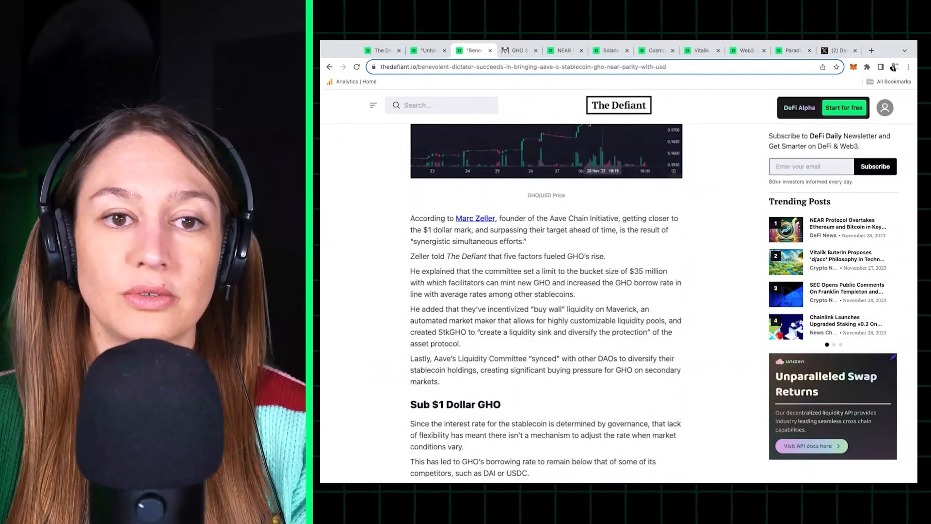
{"action": "scroll", "scroll_direction": "down", "scroll_amount": 3}
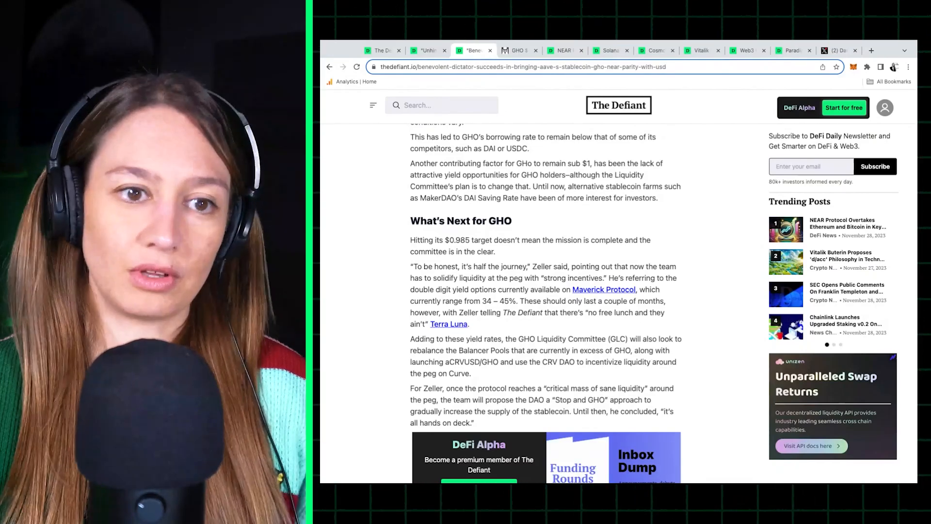
Scroll to the end of Zeller's 'all hands on deck' quote
{"action": "scroll", "scroll_direction": "down", "scroll_amount": 3}
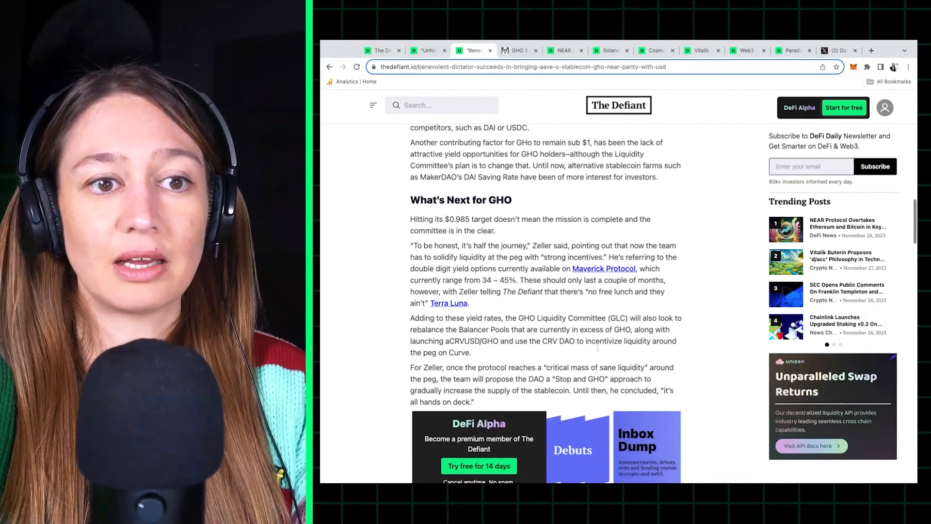
{"action": "scroll", "scroll_direction": "down", "scroll_amount": 3}
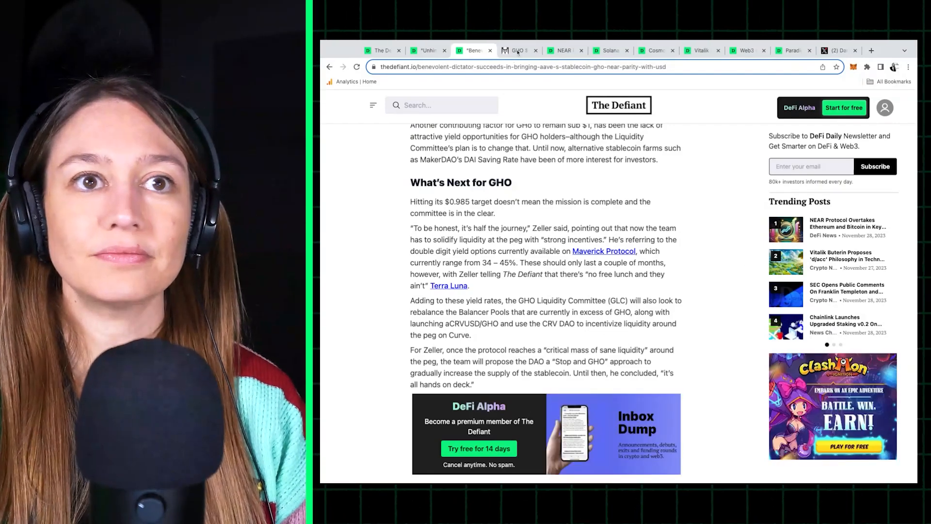
Switch to the DEX Screener GHO/USDC chart tab, then to the NEAR Protocol article tab
{"action": "left_click", "coordinate": [517, 50]}
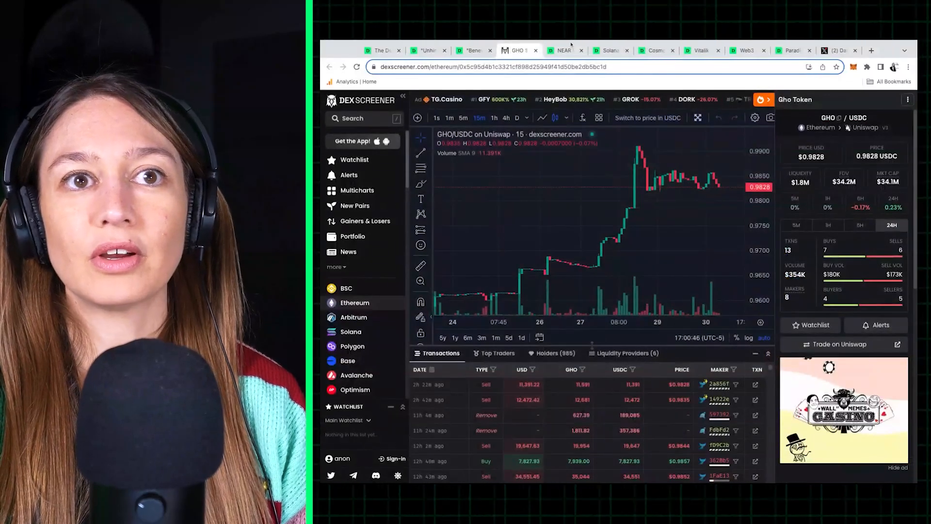
{"action": "left_click", "coordinate": [563, 50]}
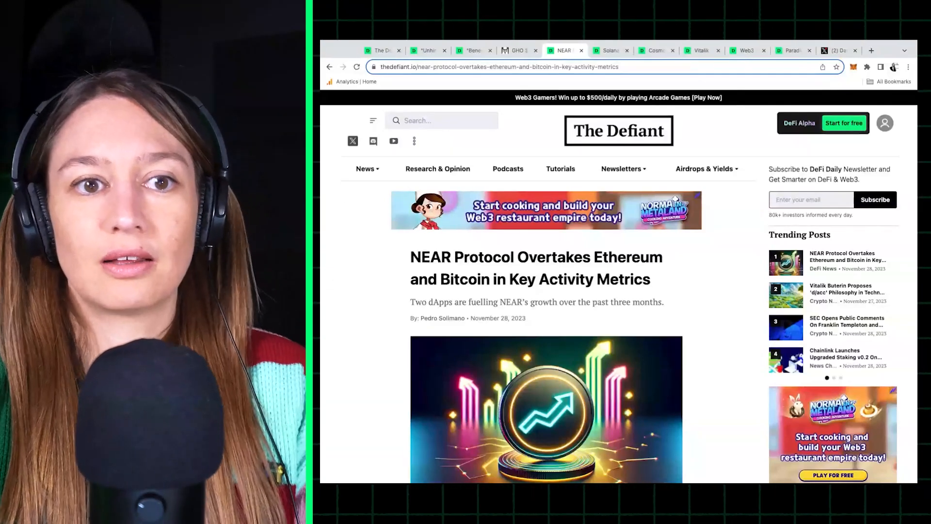
Scroll the NEAR article past the daily active addresses and transactions charts to Games and Payments
{"action": "scroll", "scroll_direction": "down", "scroll_amount": 3}
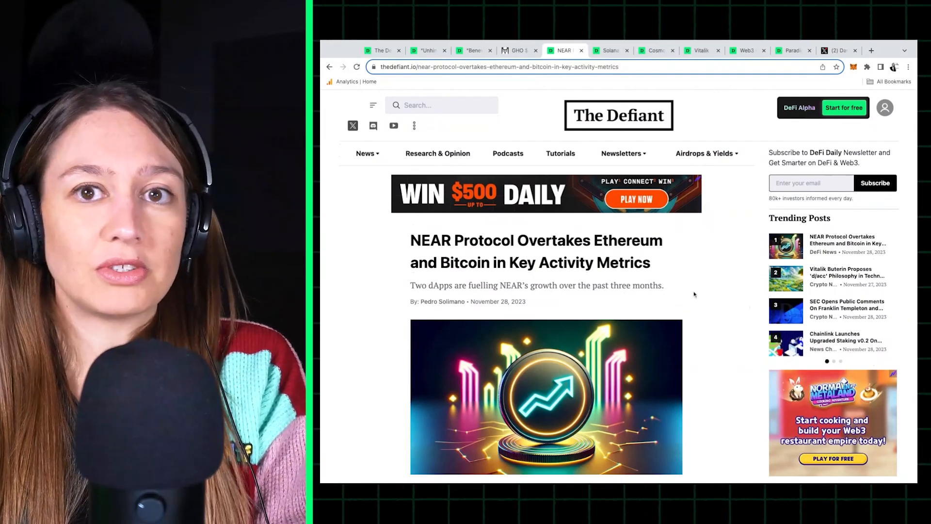
{"action": "scroll", "scroll_direction": "down", "scroll_amount": 3}
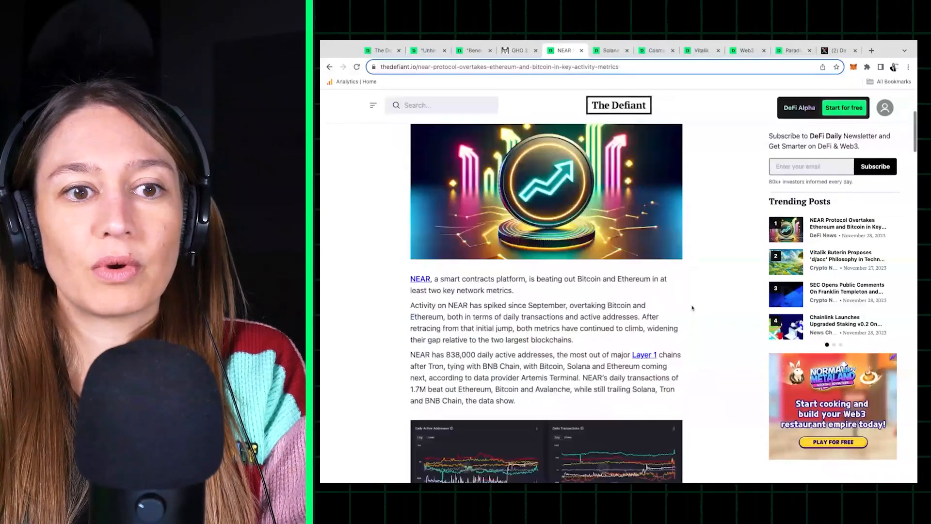
{"action": "scroll", "scroll_direction": "down", "scroll_amount": 3}
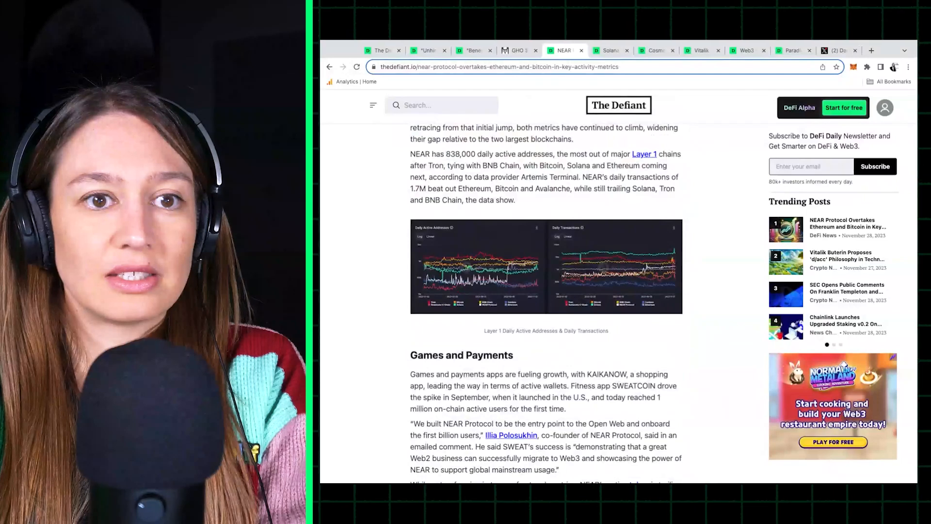
{"action": "scroll", "scroll_direction": "down", "scroll_amount": 3}
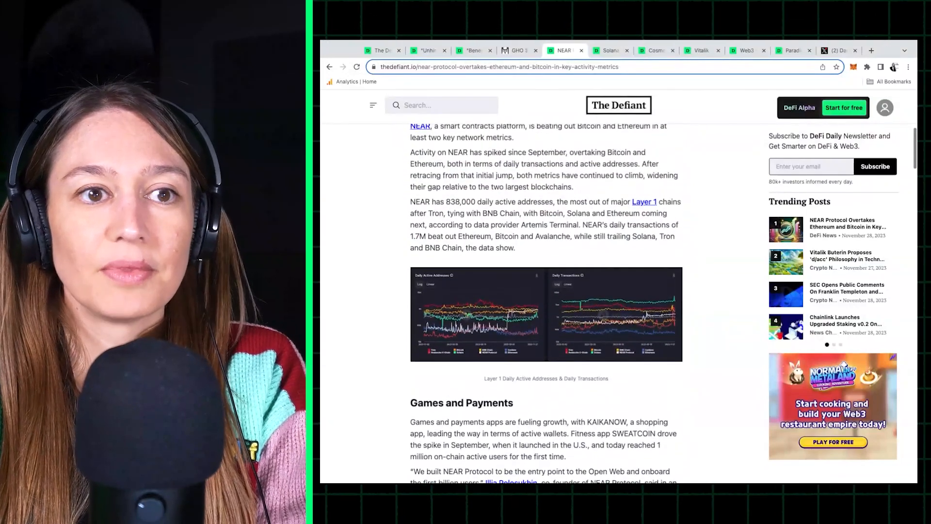
{"action": "scroll", "scroll_direction": "down", "scroll_amount": 3}
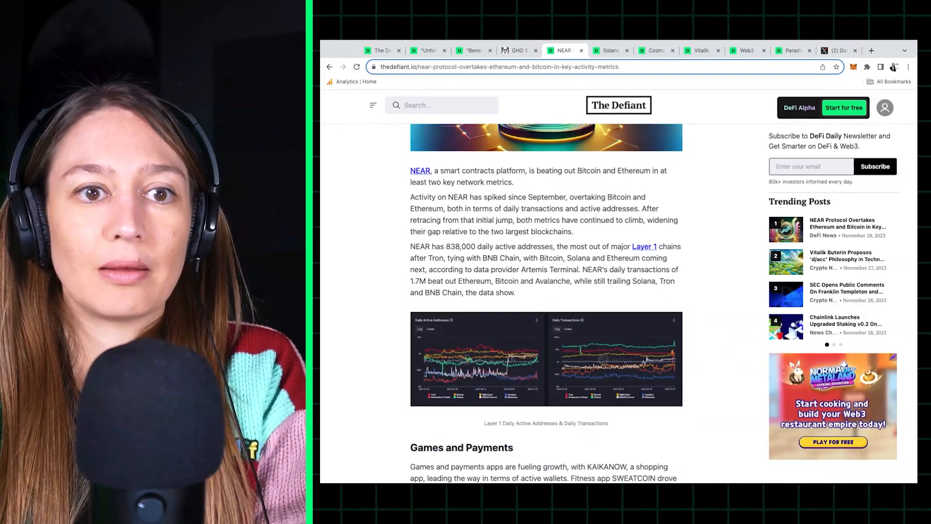
{"action": "mouse_move", "coordinate": [690, 248]}
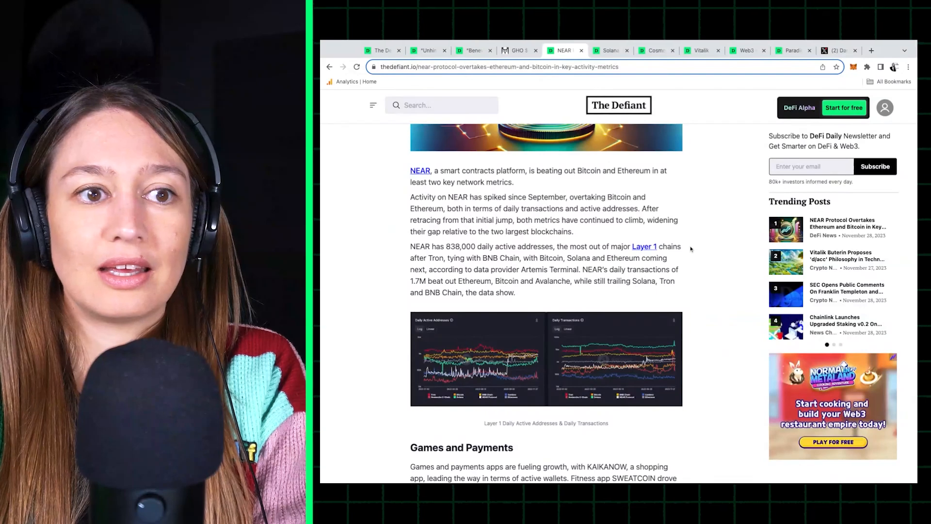
{"action": "scroll", "scroll_direction": "down", "scroll_amount": 3}
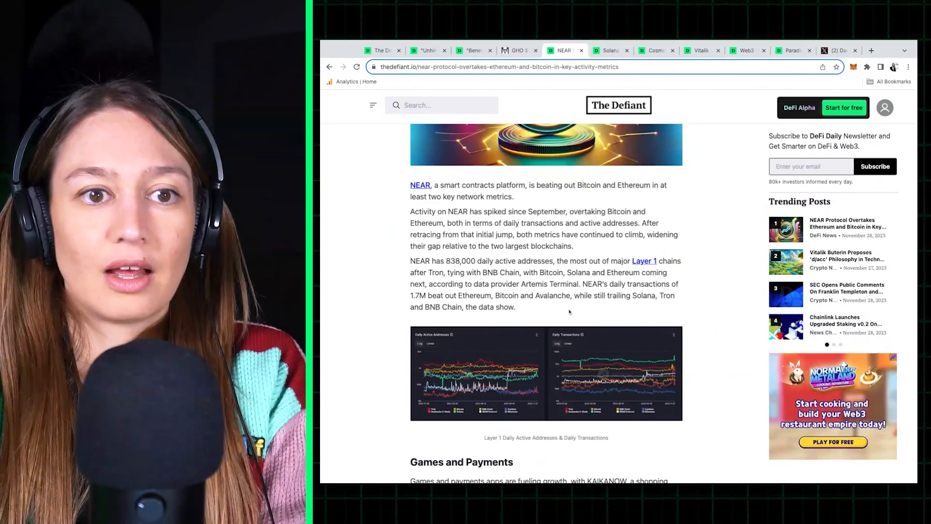
{"action": "scroll", "scroll_direction": "down", "scroll_amount": 3}
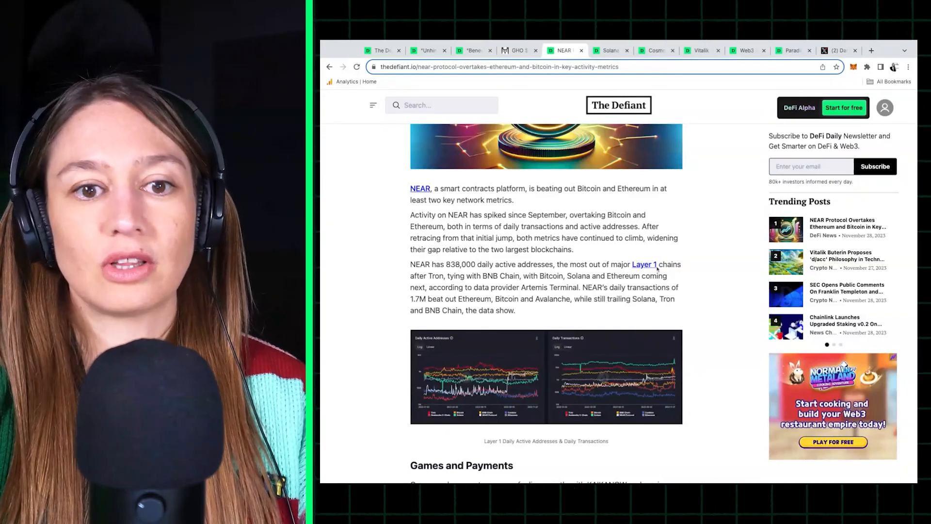
{"action": "scroll", "scroll_direction": "down", "scroll_amount": 3}
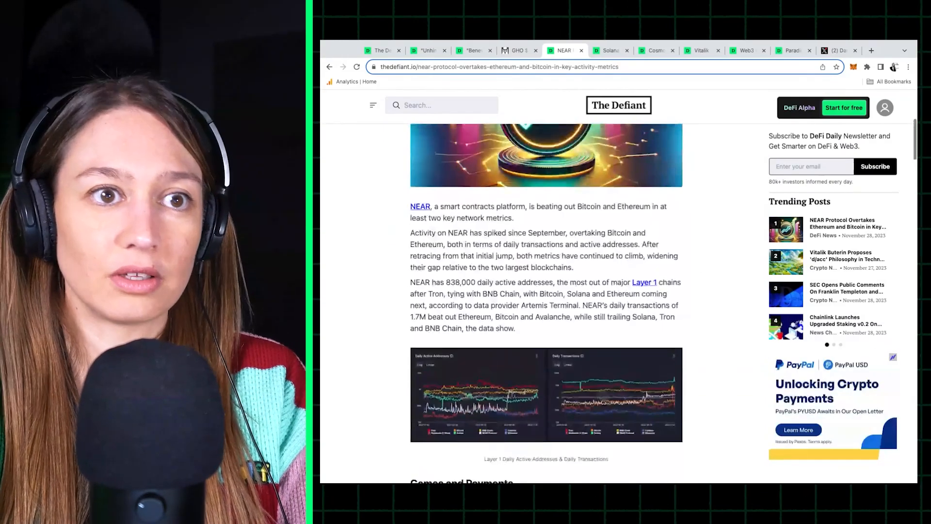
{"action": "scroll", "scroll_direction": "down", "scroll_amount": 3}
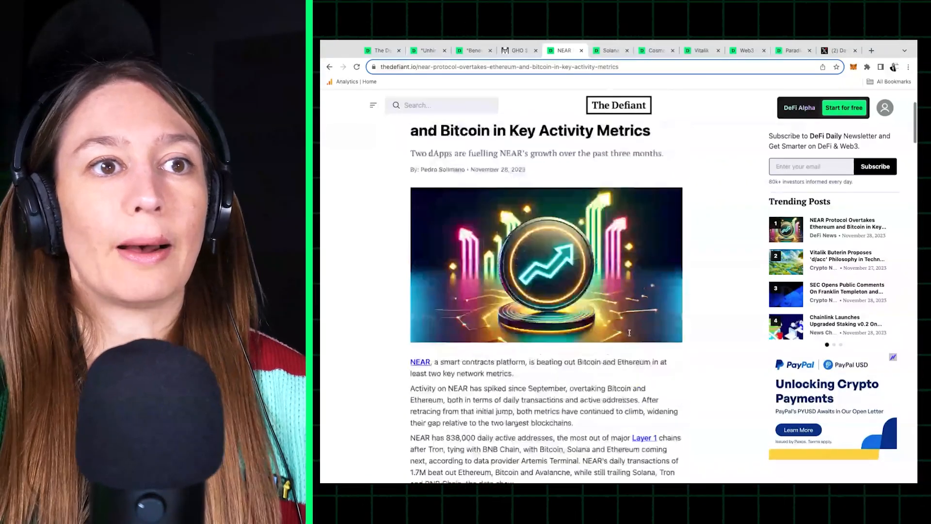
{"action": "scroll", "scroll_direction": "down", "scroll_amount": 3}
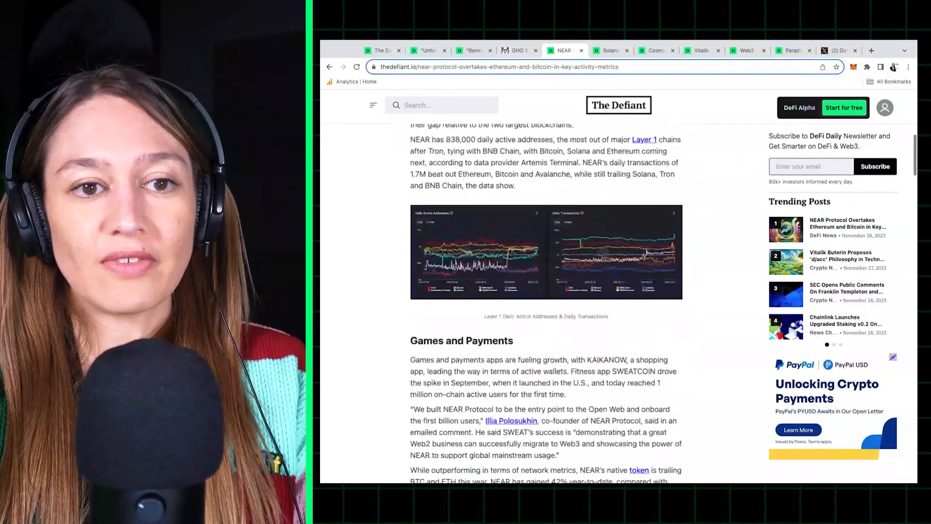
Scroll the NEAR article past Games and Payments to the NEAR vs ETH vs BTC chart
{"action": "scroll", "scroll_direction": "down", "scroll_amount": 3}
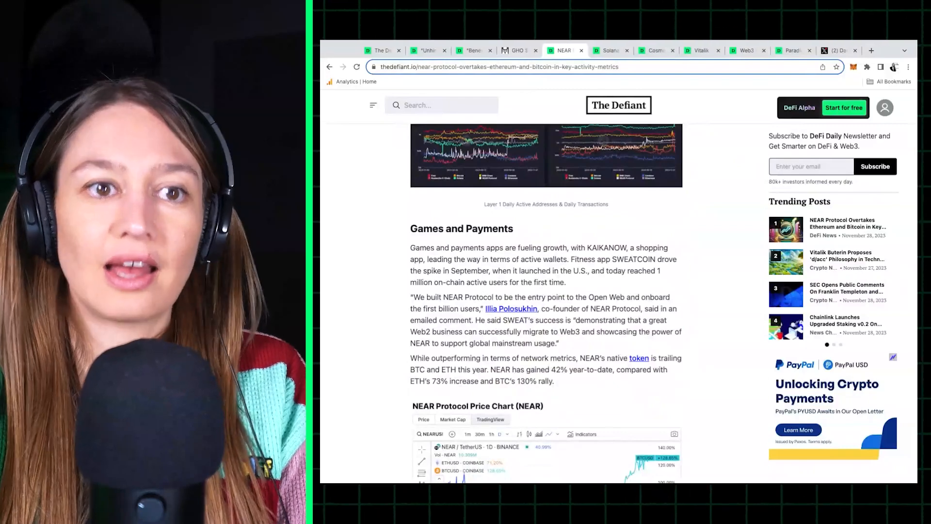
{"action": "scroll", "scroll_direction": "down", "scroll_amount": 3}
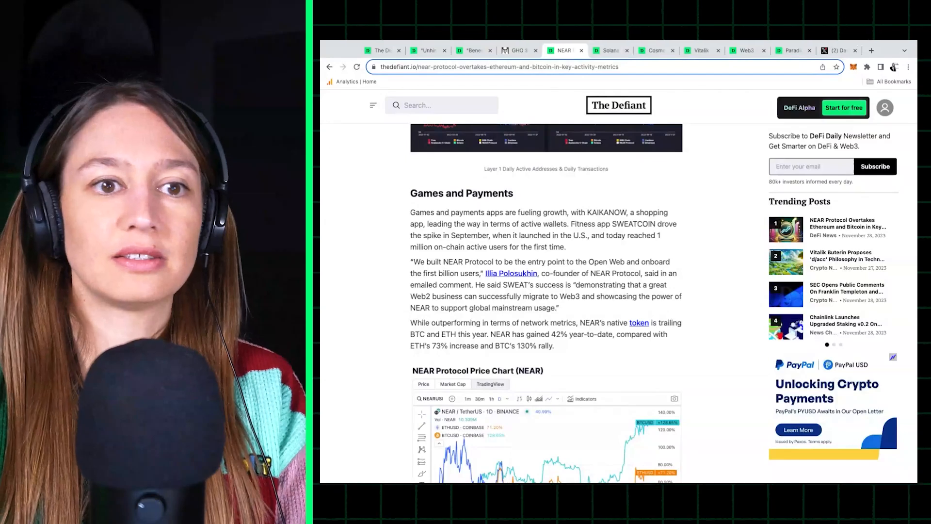
{"action": "scroll", "scroll_direction": "down", "scroll_amount": 3}
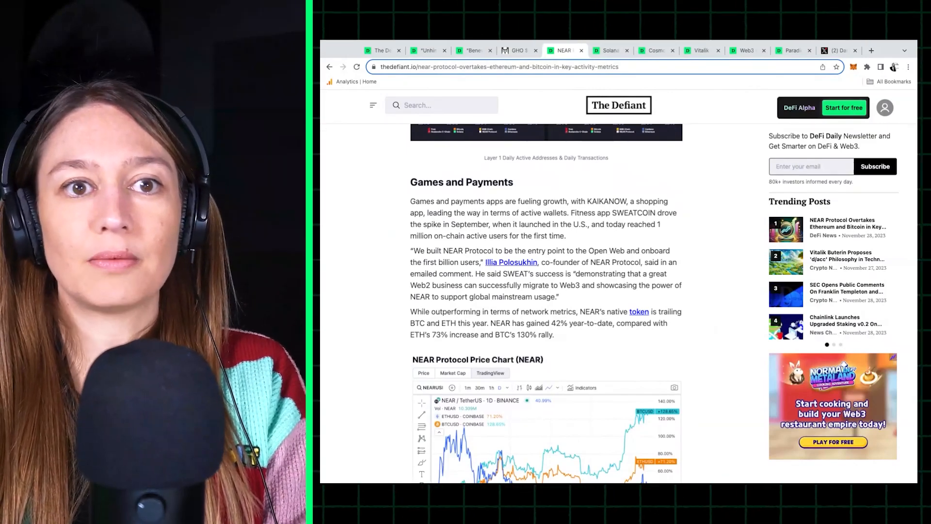
{"action": "scroll", "scroll_direction": "down", "scroll_amount": 3}
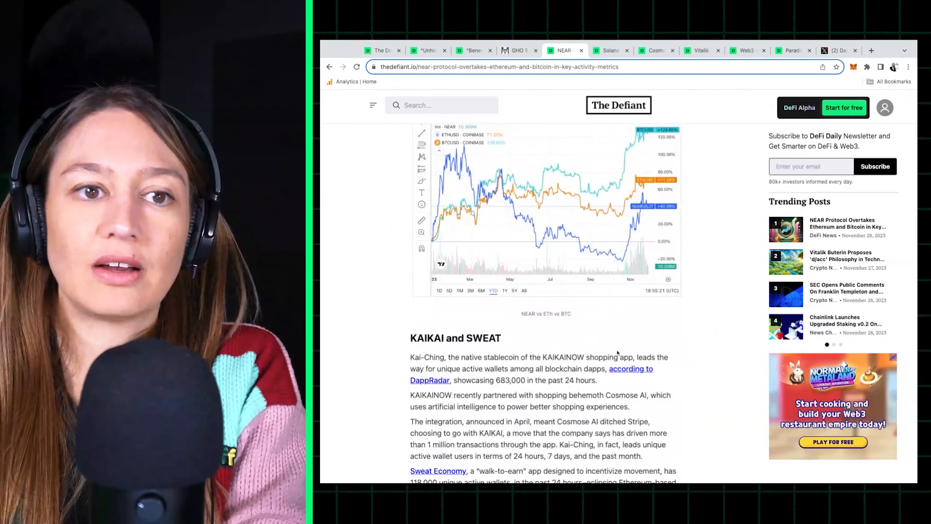
Scroll through the NEAR article's KAIKAI and SWEAT section to finish reading it
{"action": "scroll", "scroll_direction": "down", "scroll_amount": 3}
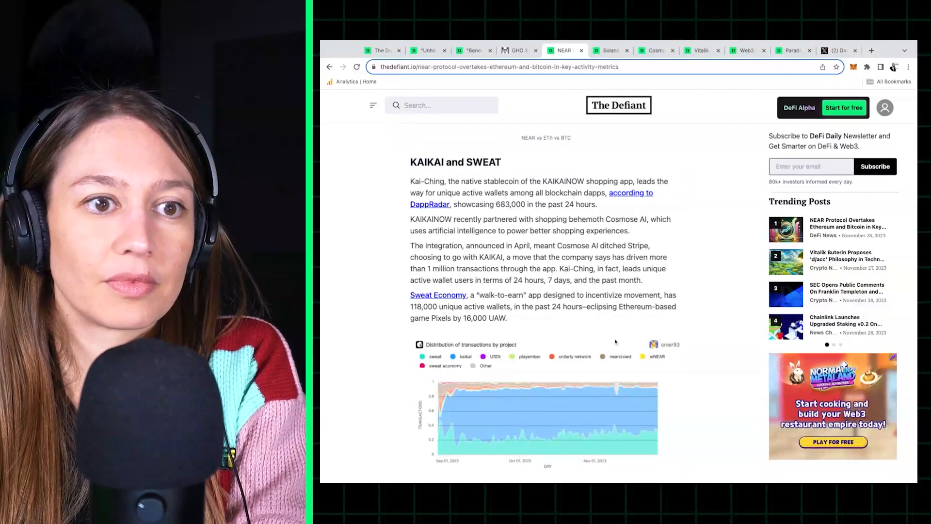
{"action": "scroll", "scroll_direction": "down", "scroll_amount": 3}
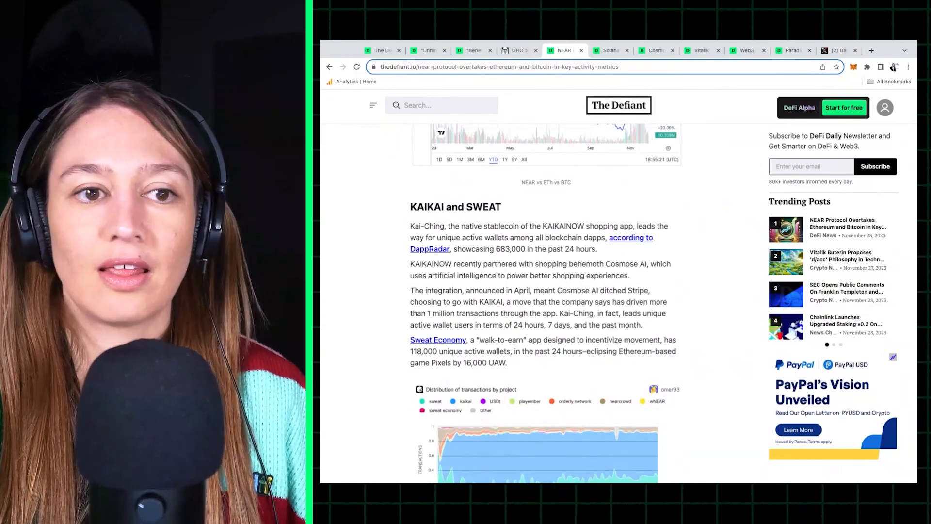
{"action": "scroll", "scroll_direction": "down", "scroll_amount": 3}
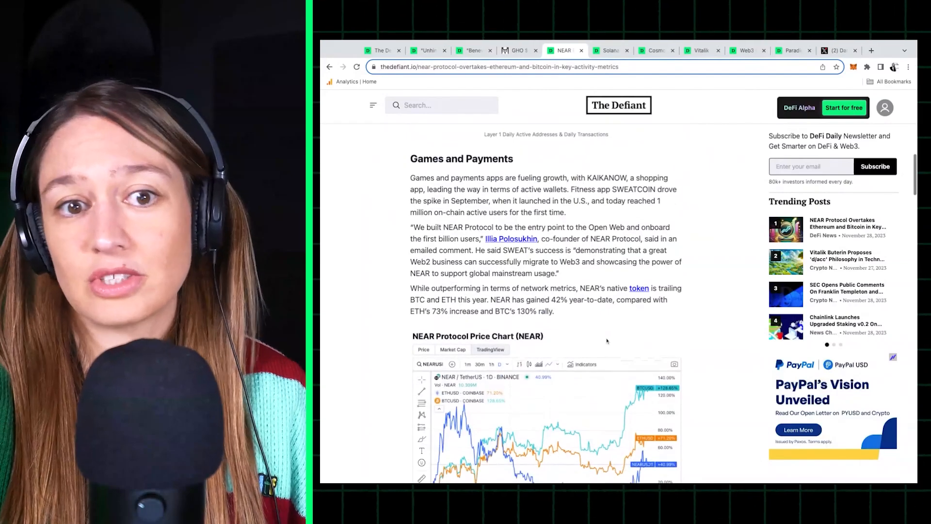
{"action": "scroll", "scroll_direction": "down", "scroll_amount": 3}
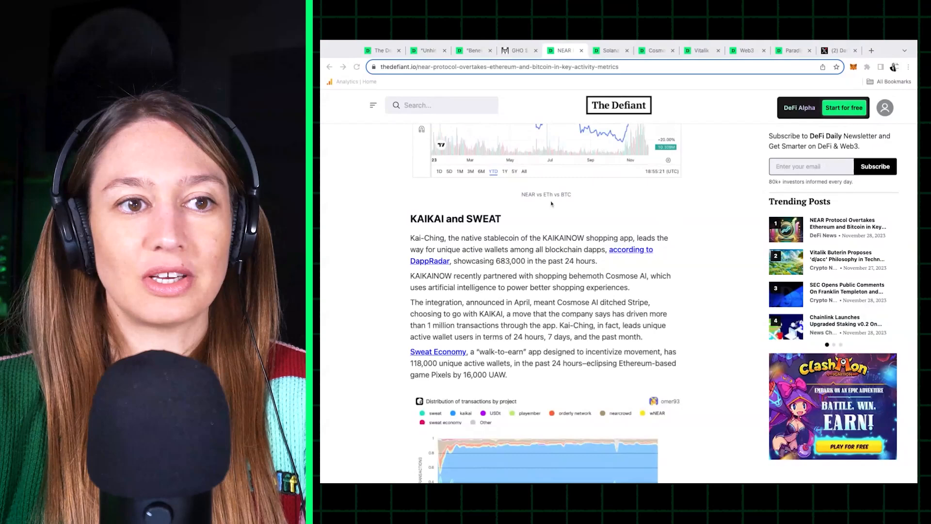
{"action": "scroll", "scroll_direction": "down", "scroll_amount": 3}
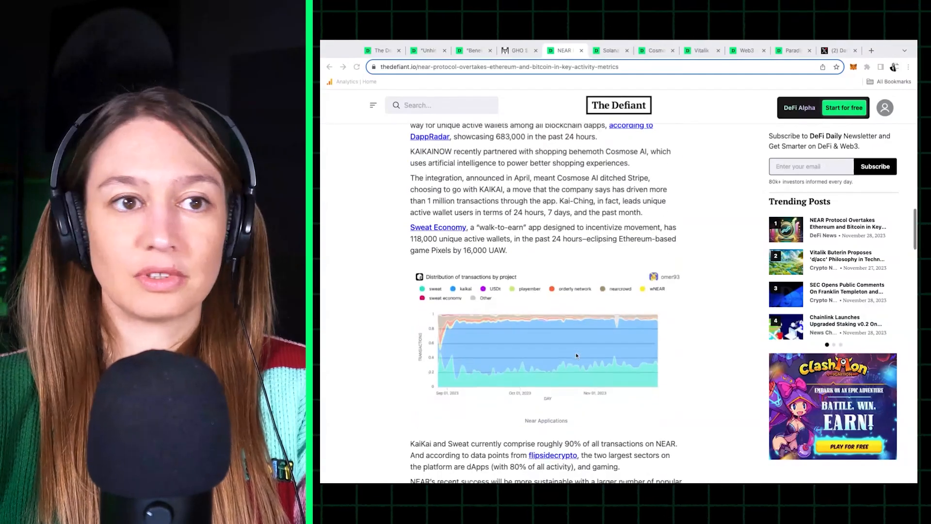
{"action": "scroll", "scroll_direction": "down", "scroll_amount": 3}
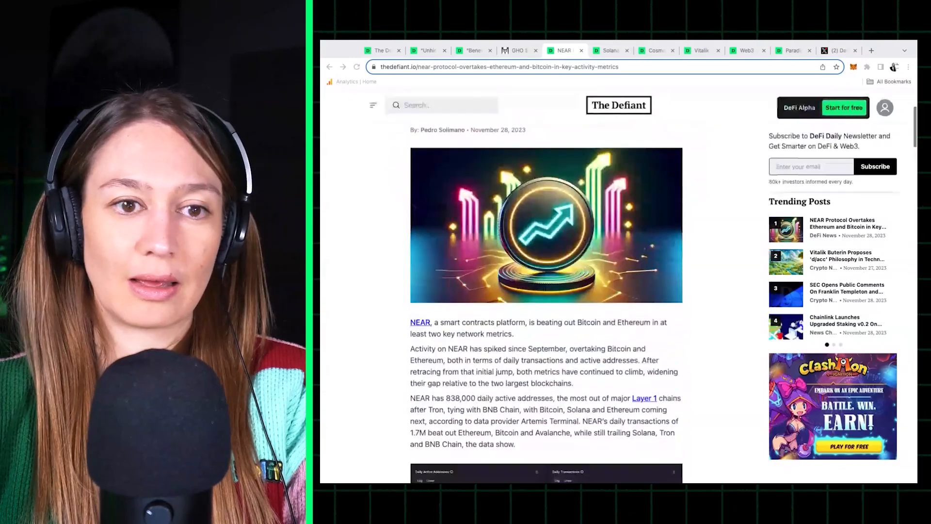
{"action": "scroll", "scroll_direction": "down", "scroll_amount": 3}
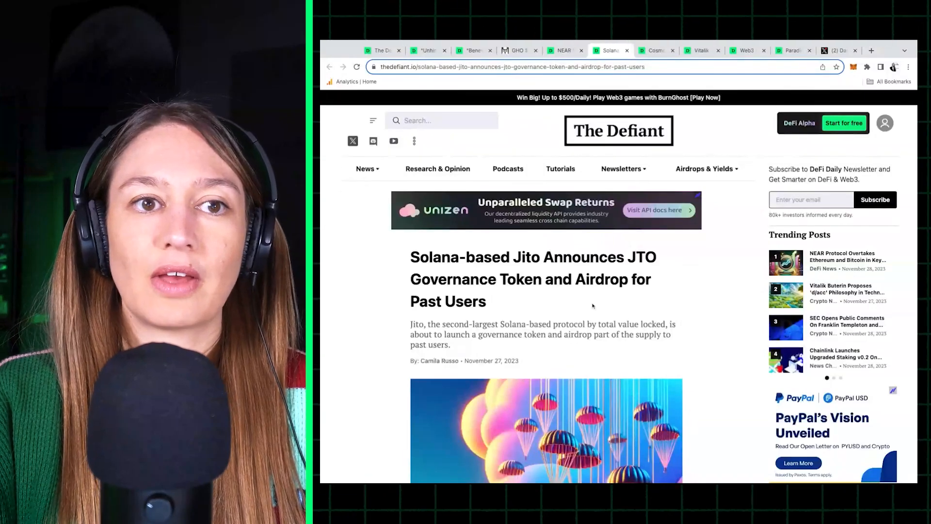
Read the Jito JTO article down through its Airdrop Eligibility section
{"action": "scroll", "scroll_direction": "down", "scroll_amount": 3}
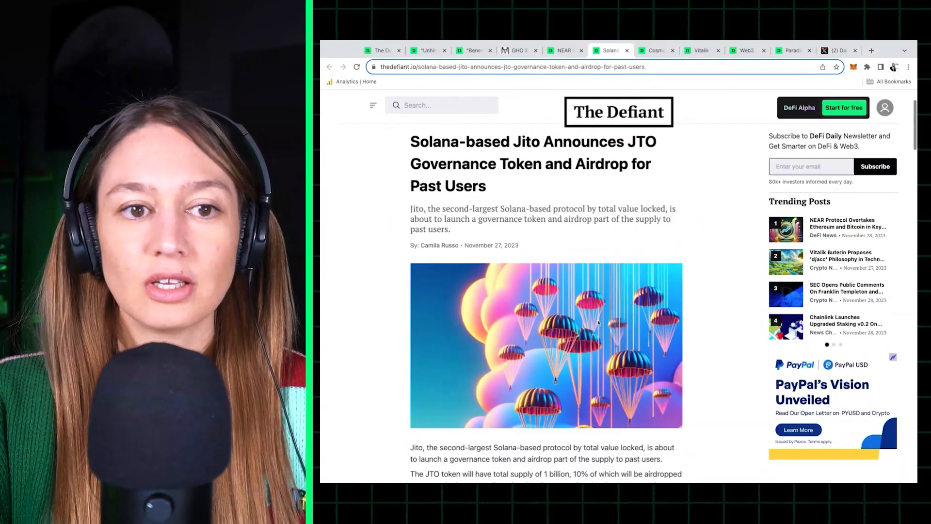
{"action": "scroll", "scroll_direction": "down", "scroll_amount": 3}
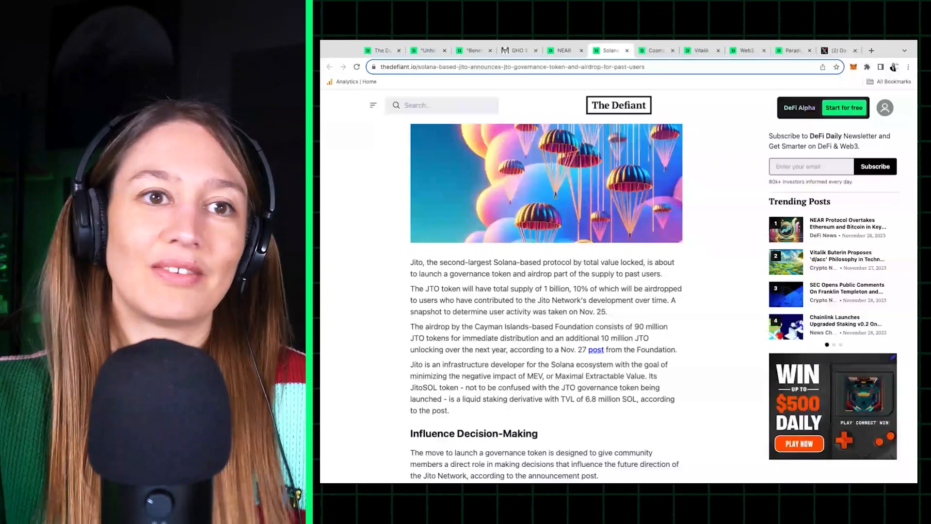
{"action": "scroll", "scroll_direction": "down", "scroll_amount": 3}
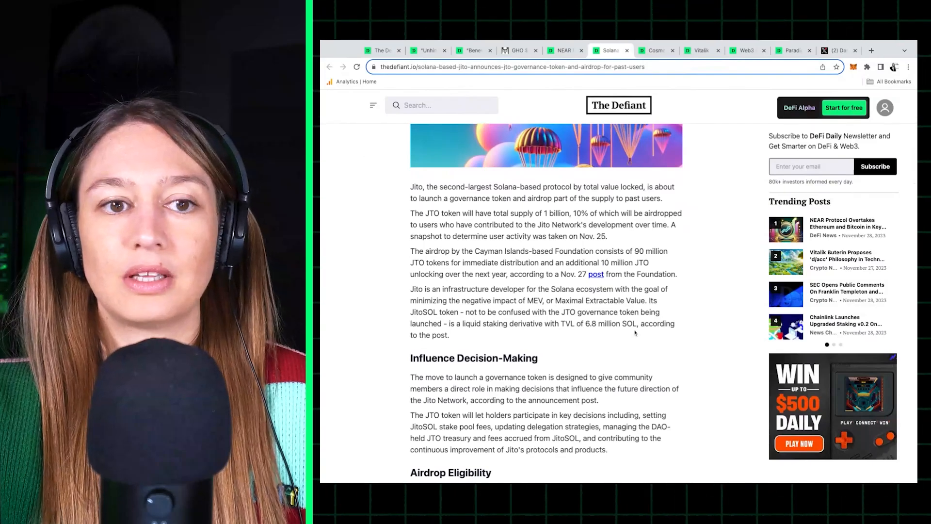
{"action": "scroll", "scroll_direction": "down", "scroll_amount": 3}
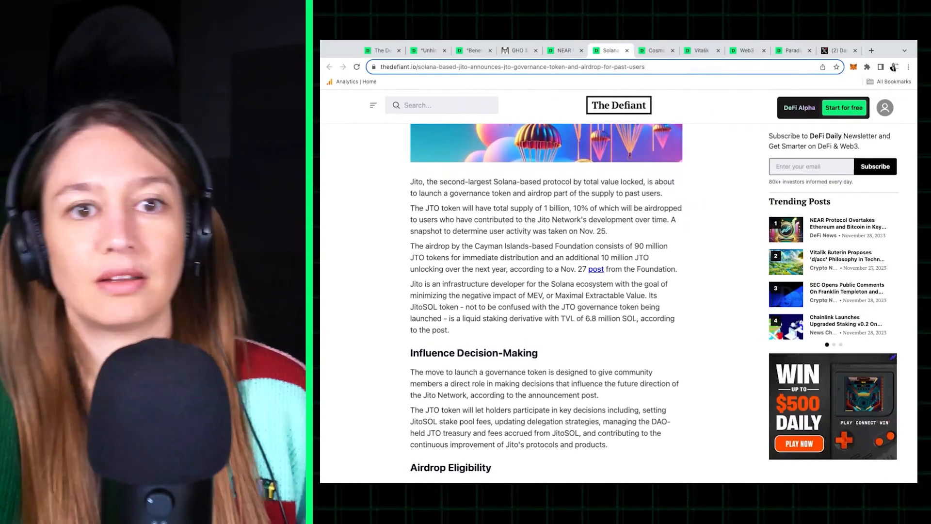
{"action": "scroll", "scroll_direction": "down", "scroll_amount": 3}
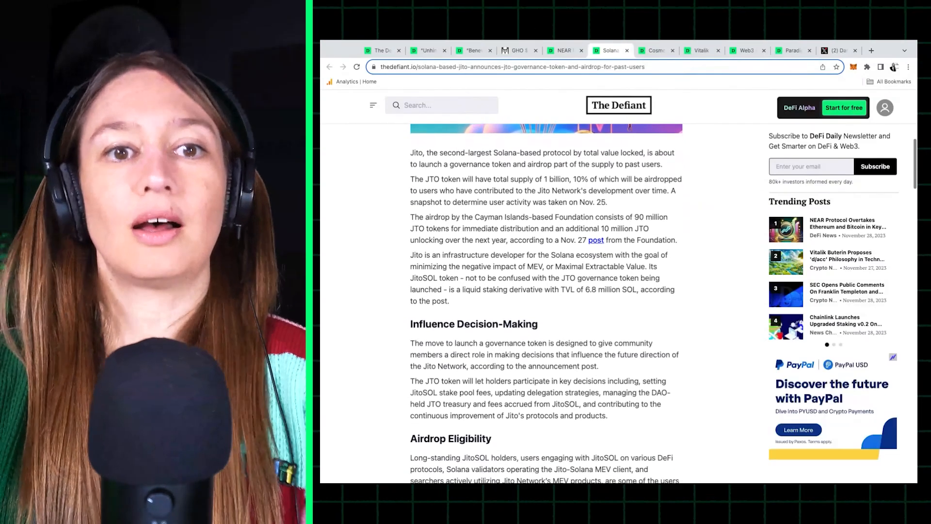
{"action": "scroll", "scroll_direction": "down", "scroll_amount": 3}
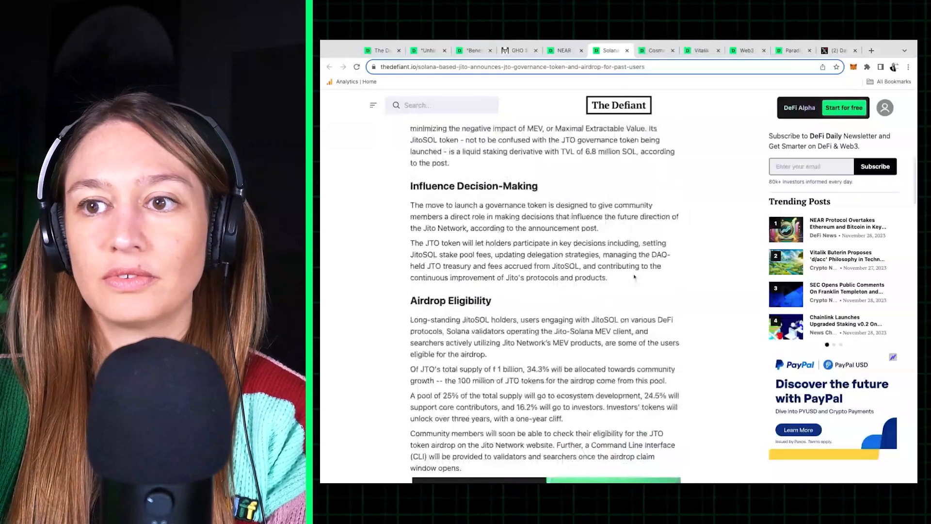
{"action": "scroll", "scroll_direction": "down", "scroll_amount": 3}
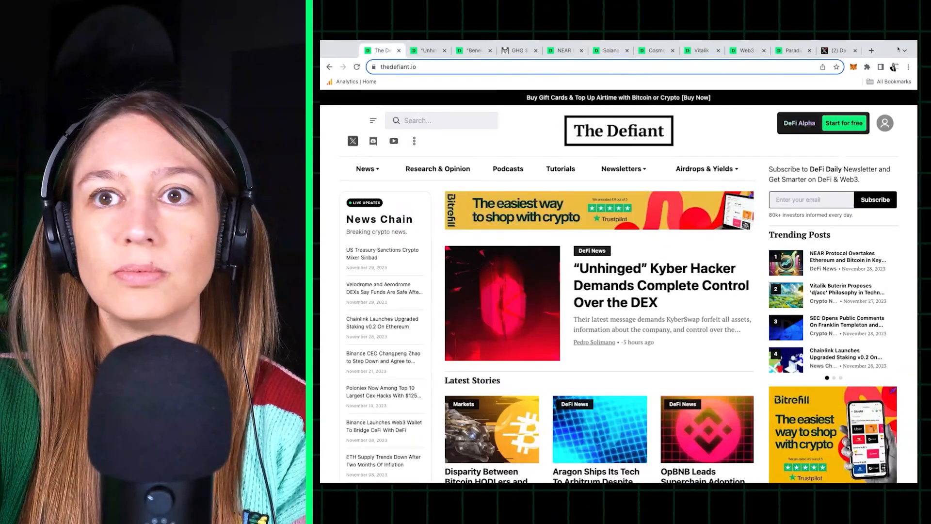
Choose Airdrops from the Airdrops & Yields navigation menu
{"action": "left_click", "coordinate": [705, 168]}
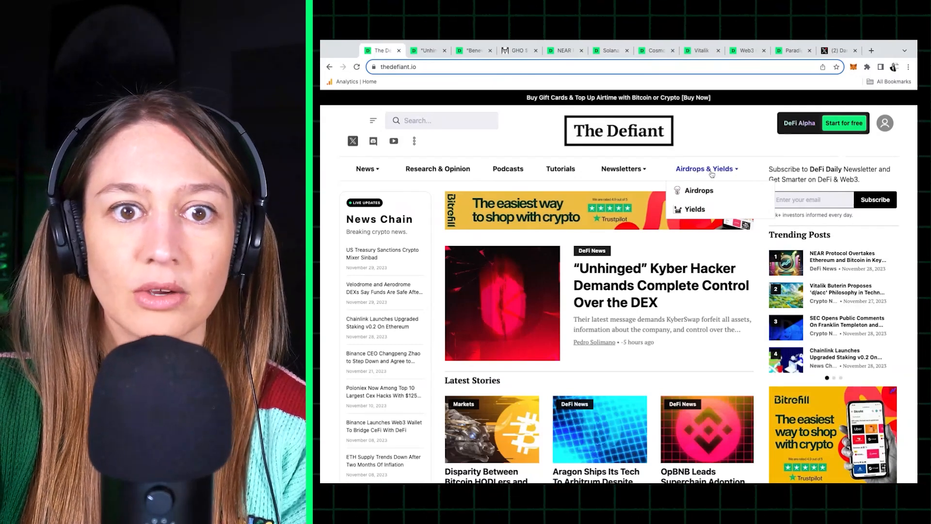
{"action": "mouse_move", "coordinate": [699, 190]}
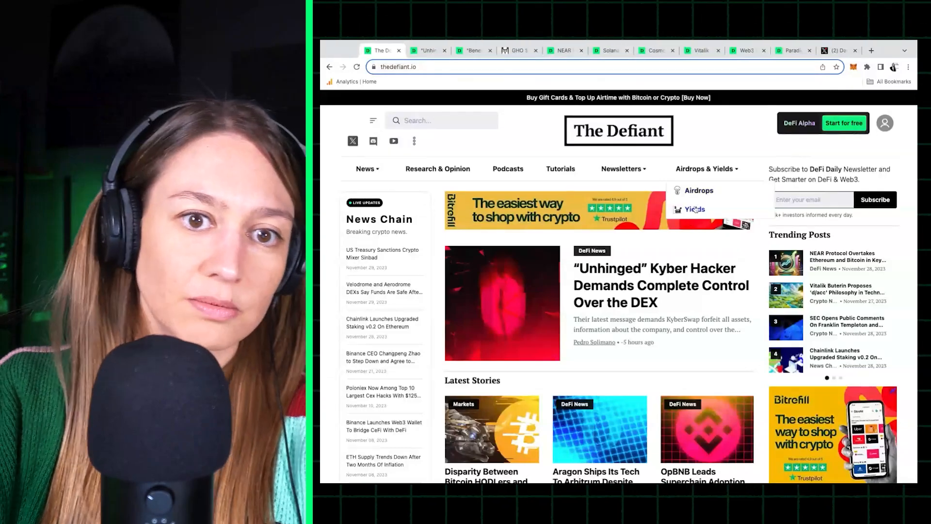
{"action": "left_click", "coordinate": [698, 191]}
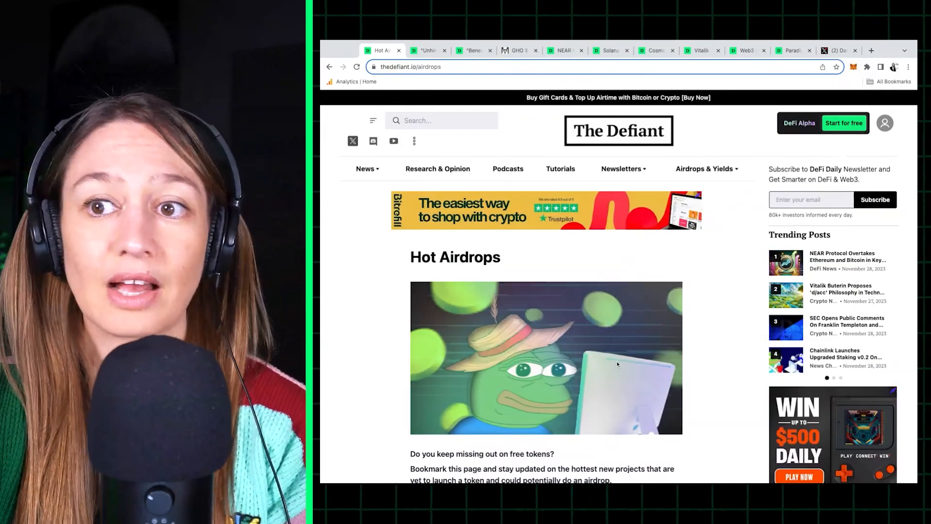
Browse the Time Sensitive and Blockchains airdrop listings, then reopen the Airdrops & Yields menu
{"action": "scroll", "scroll_direction": "down", "scroll_amount": 3}
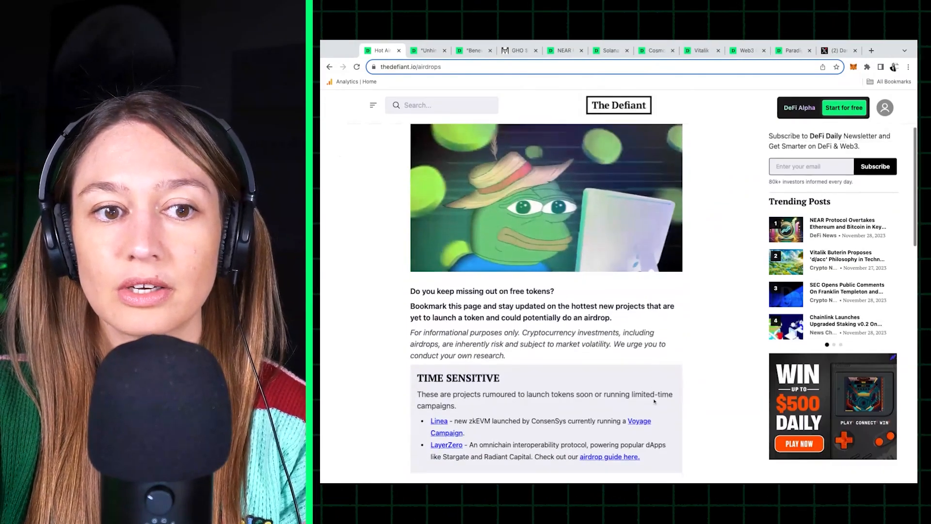
{"action": "scroll", "scroll_direction": "down", "scroll_amount": 3}
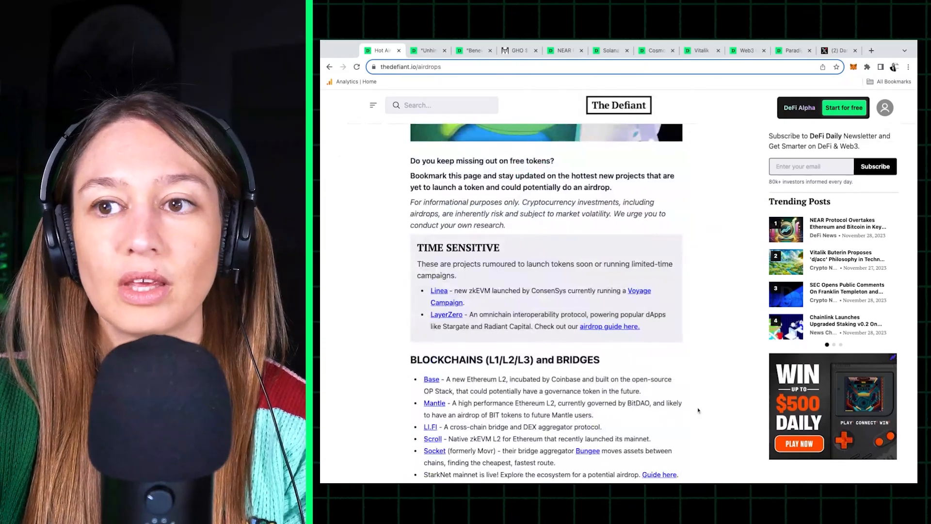
{"action": "scroll", "scroll_direction": "down", "scroll_amount": 3}
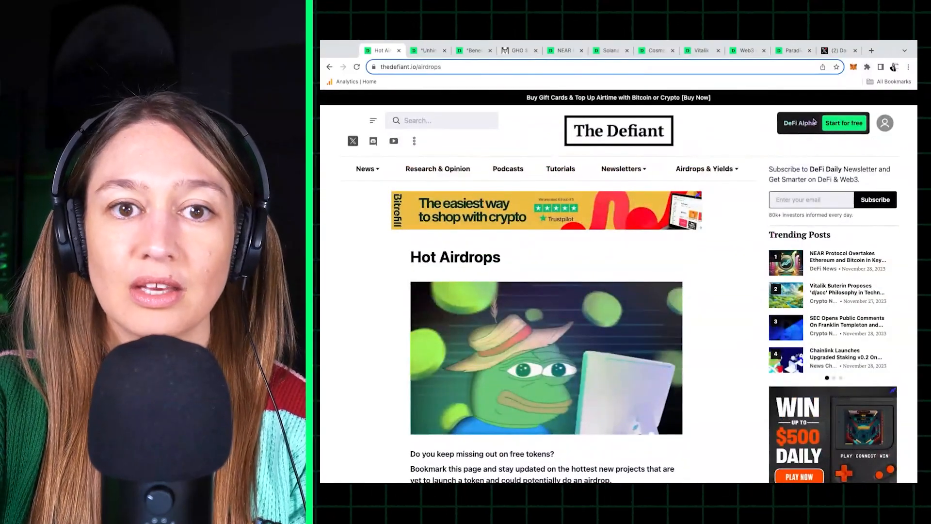
{"action": "left_click", "coordinate": [706, 169]}
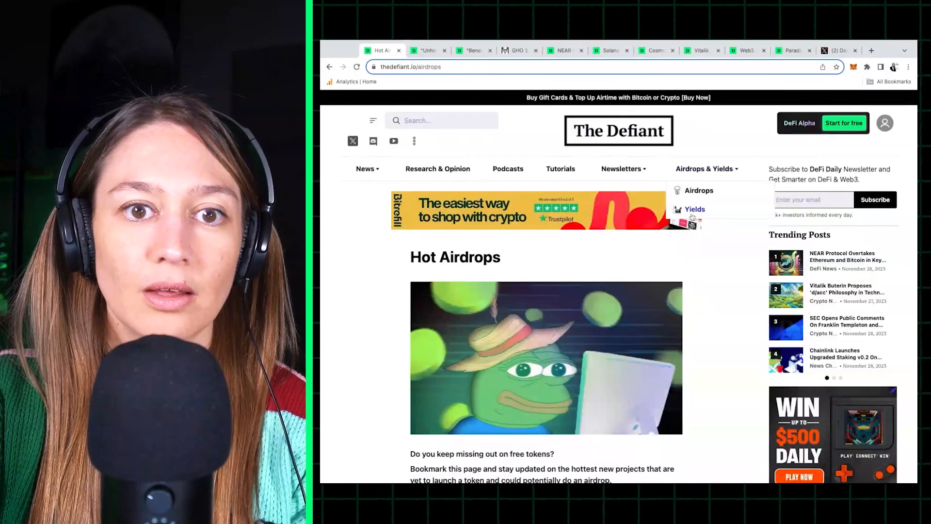
Open Yields and browse the ETH, stablecoin, WBTC and SOL cards, then switch article tabs
{"action": "left_click", "coordinate": [694, 209]}
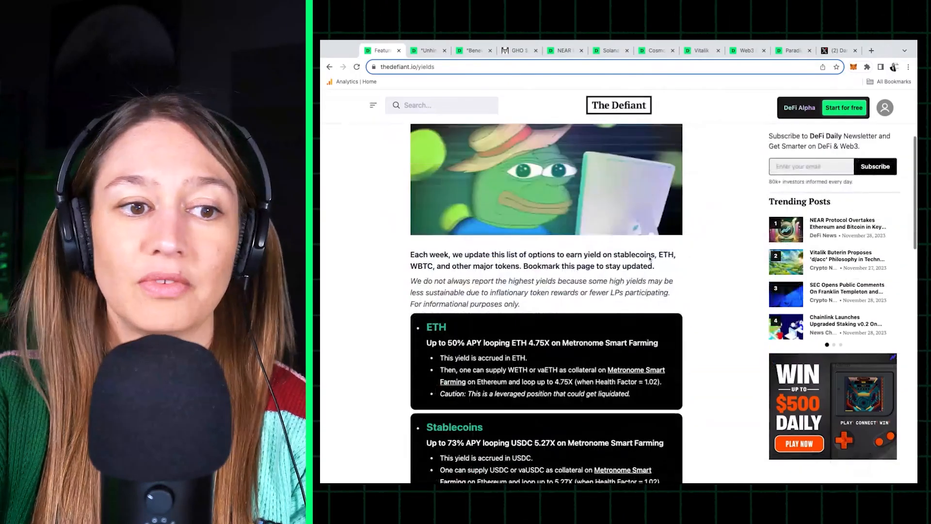
{"action": "scroll", "scroll_direction": "down", "scroll_amount": 3}
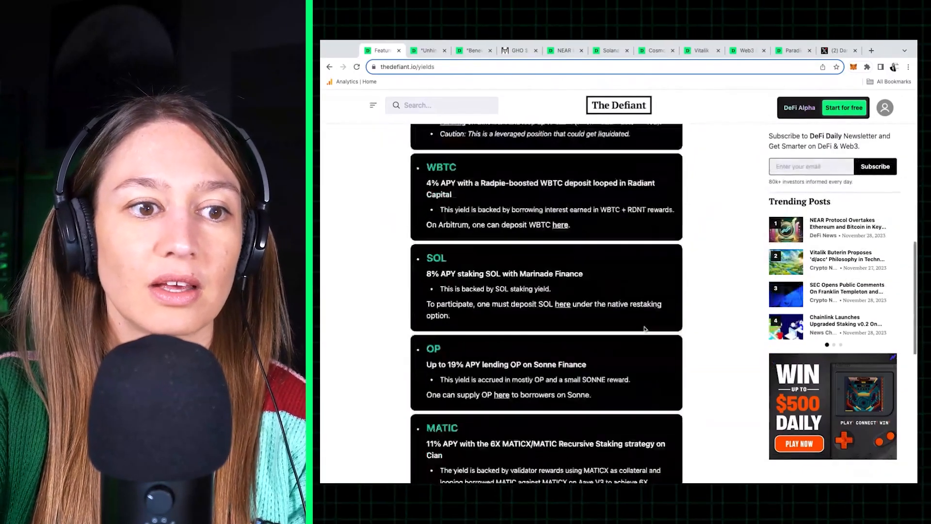
{"action": "scroll", "scroll_direction": "down", "scroll_amount": 3}
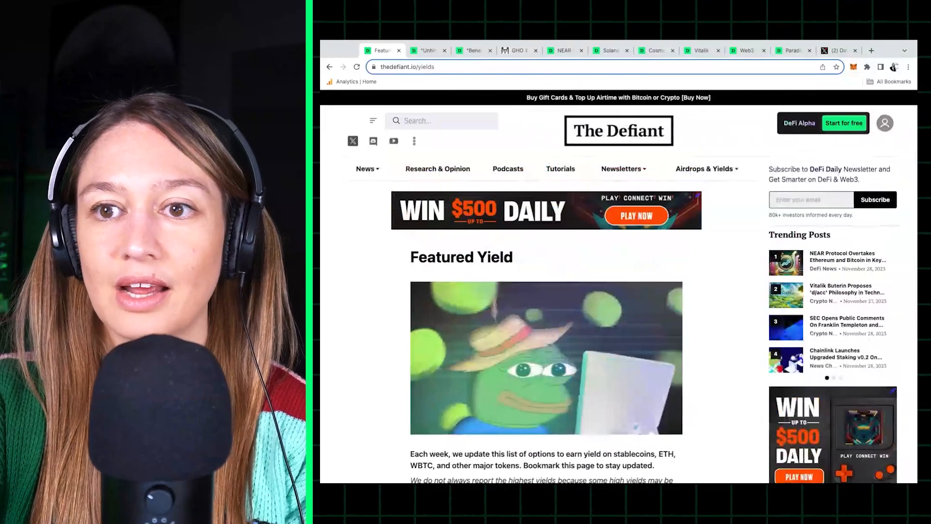
{"action": "scroll", "scroll_direction": "down", "scroll_amount": 3}
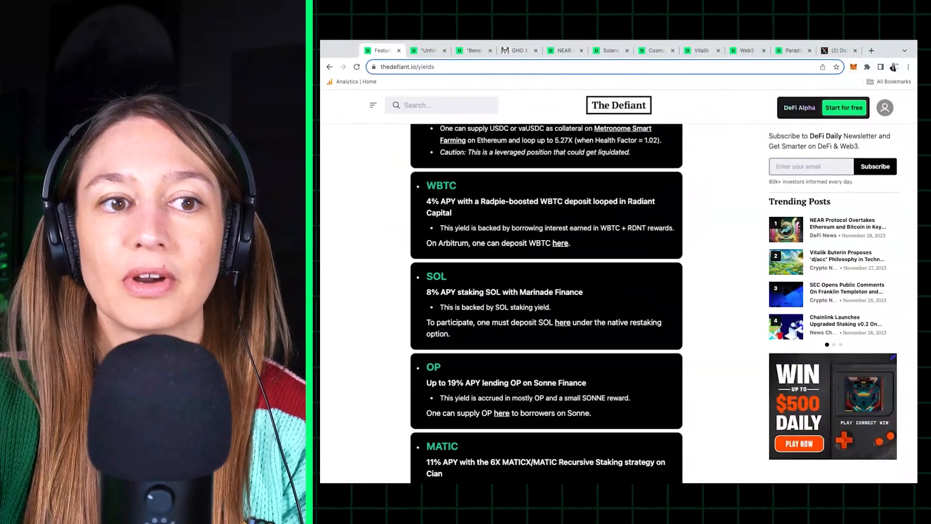
{"action": "scroll", "scroll_direction": "down", "scroll_amount": 3}
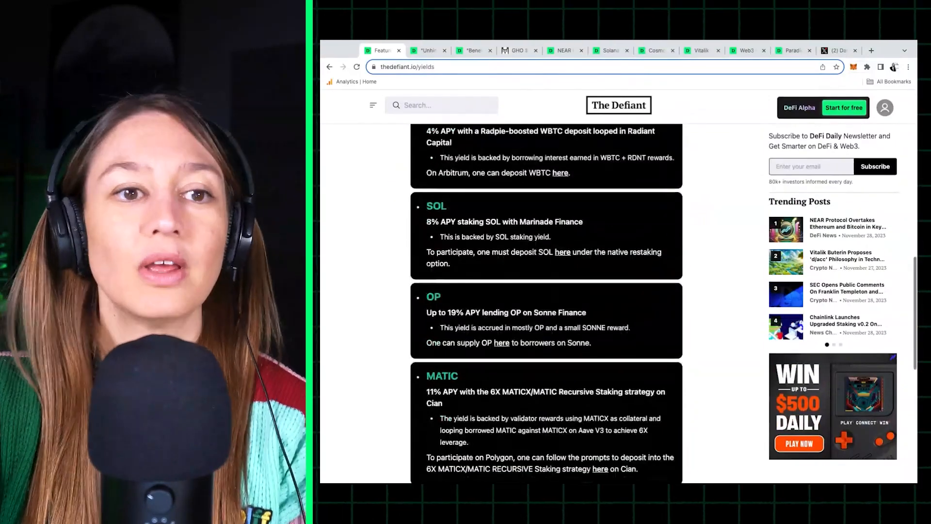
{"action": "scroll", "scroll_direction": "down", "scroll_amount": 3}
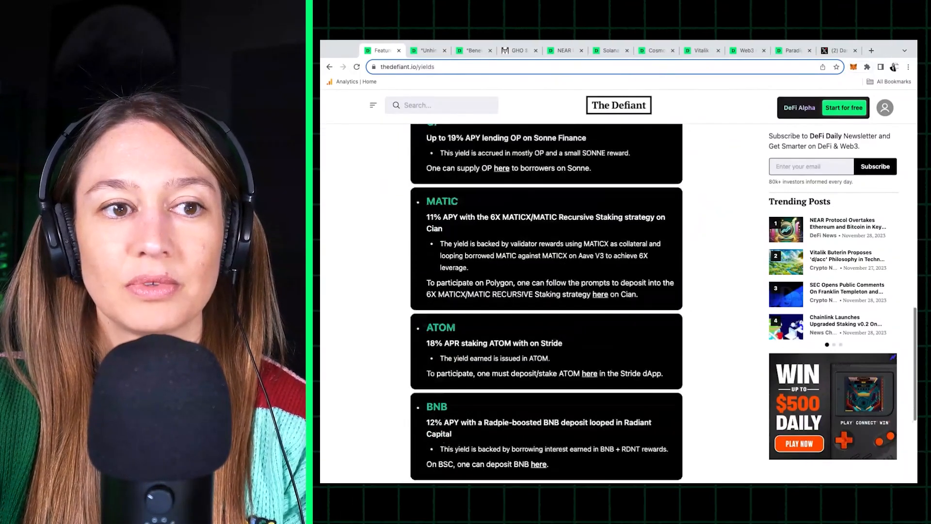
{"action": "scroll", "scroll_direction": "down", "scroll_amount": 3}
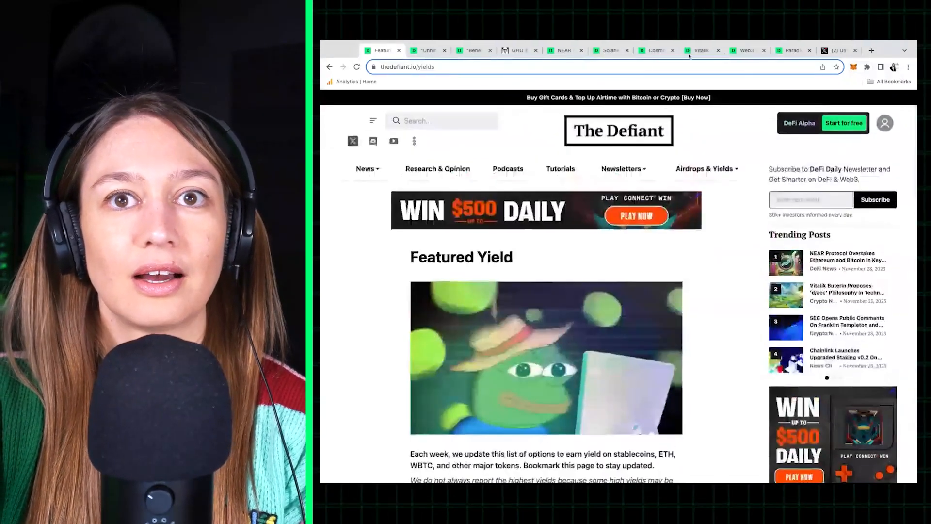
{"action": "left_click", "coordinate": [655, 50]}
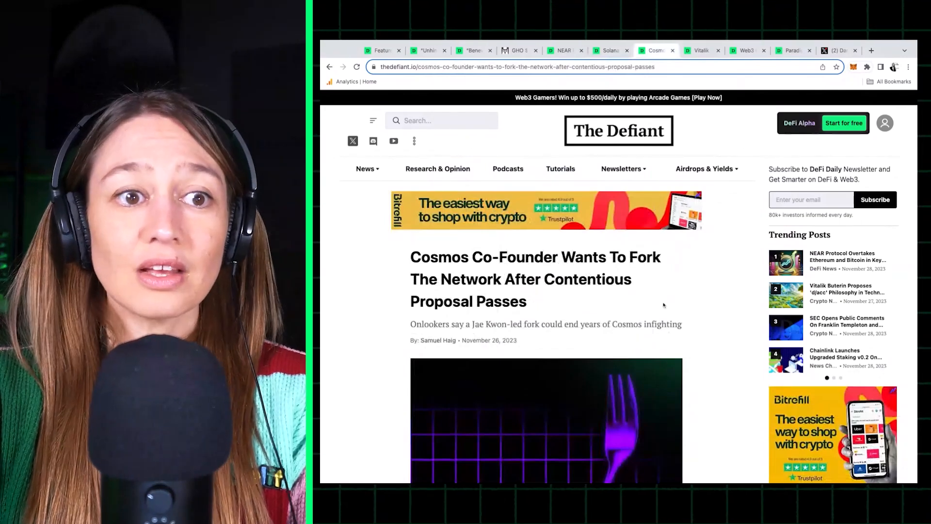
{"action": "scroll", "scroll_direction": "down", "scroll_amount": 3}
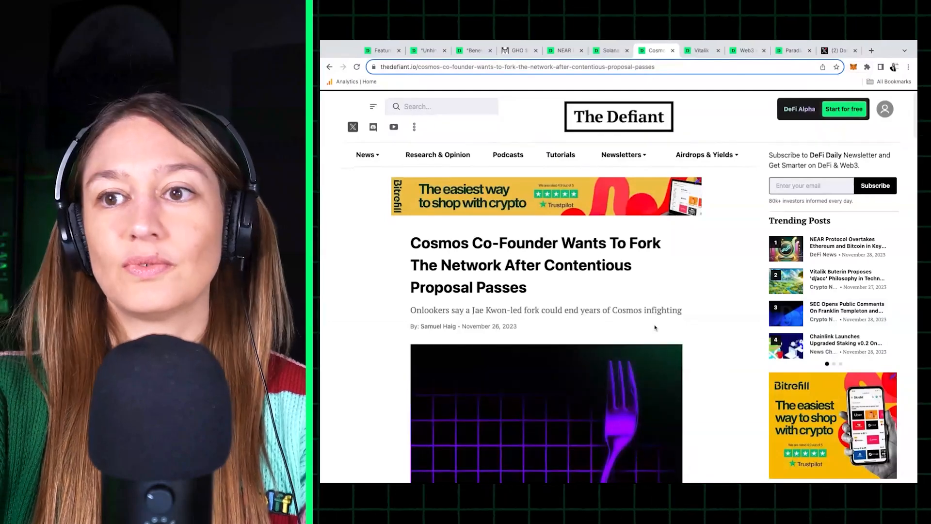
{"action": "scroll", "scroll_direction": "down", "scroll_amount": 3}
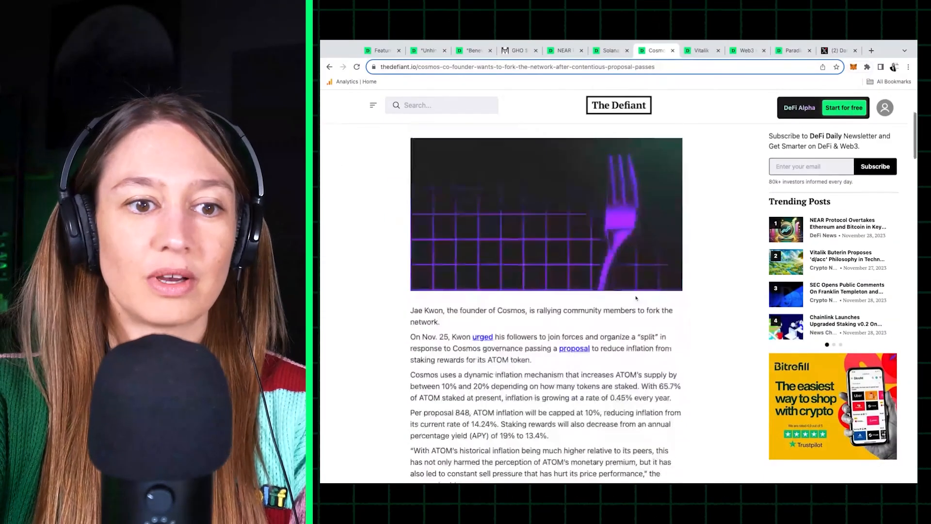
{"action": "scroll", "scroll_direction": "down", "scroll_amount": 3}
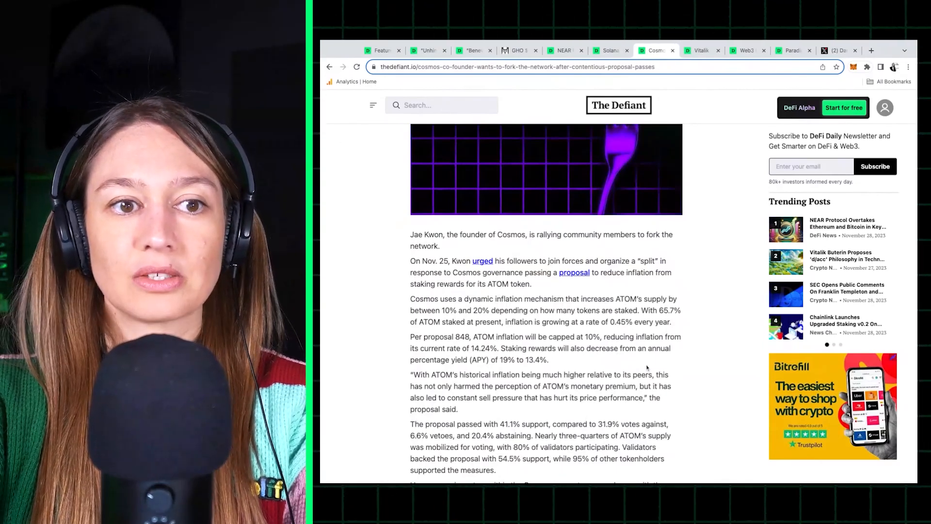
{"action": "mouse_move", "coordinate": [646, 367]}
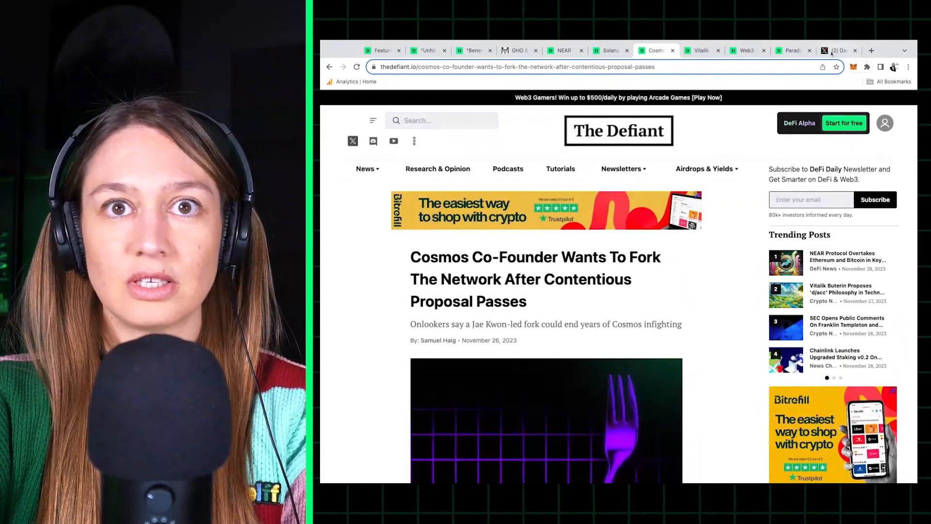
Switch to the Vitalik Buterin 'd/acc' article tab and begin scrolling it
{"action": "left_click", "coordinate": [699, 50]}
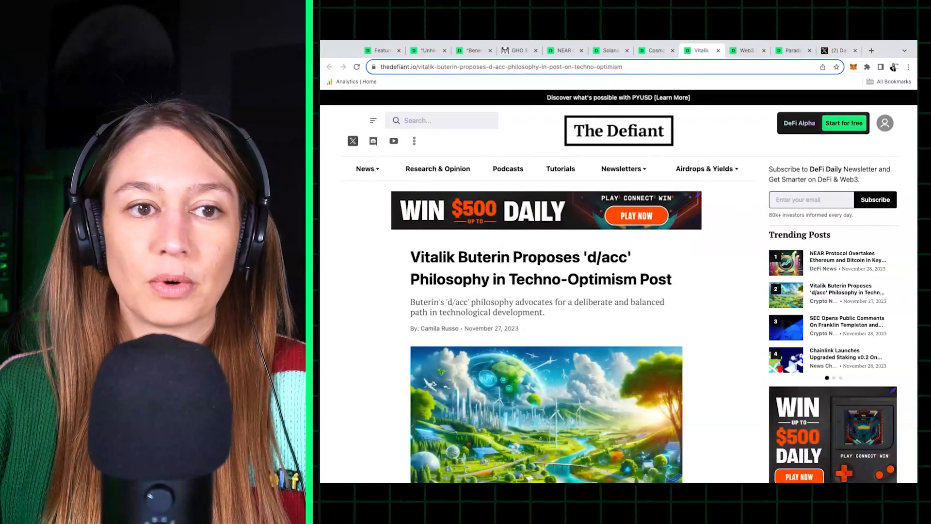
{"action": "scroll", "scroll_direction": "down", "scroll_amount": 3}
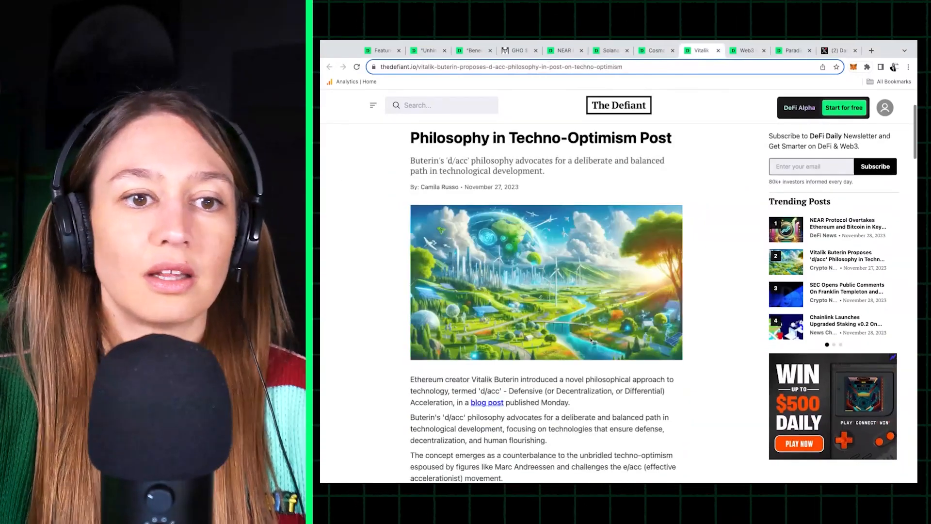
{"action": "scroll", "scroll_direction": "down", "scroll_amount": 3}
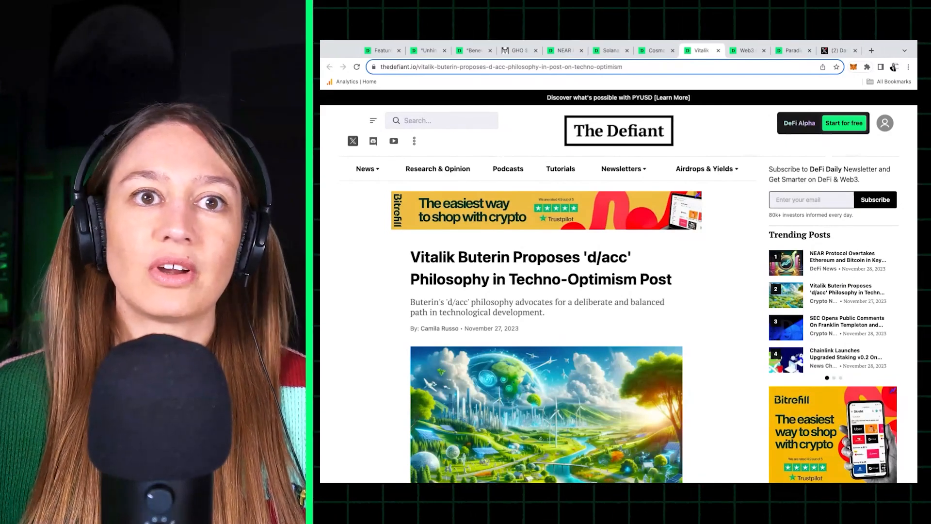
Scroll the d/acc article to its Intentional Steering and Cautious Development sections
{"action": "scroll", "scroll_direction": "down", "scroll_amount": 3}
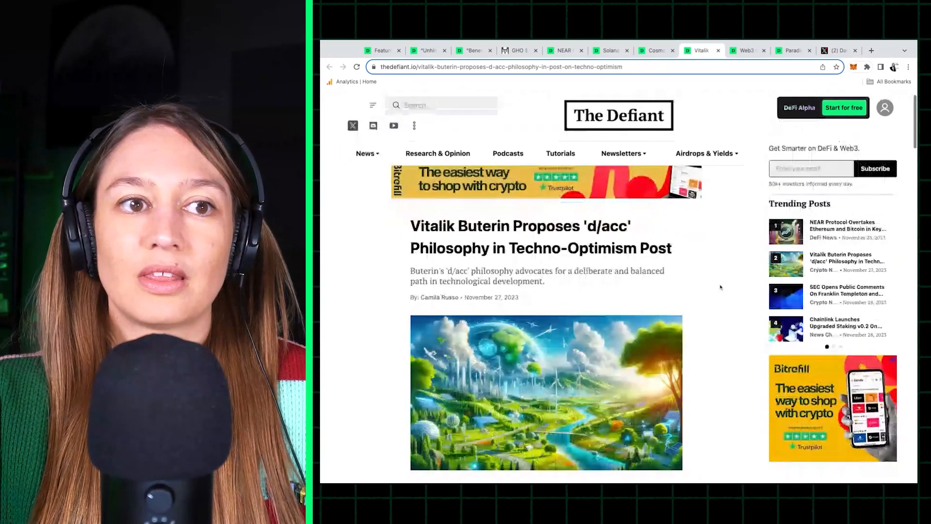
{"action": "scroll", "scroll_direction": "down", "scroll_amount": 3}
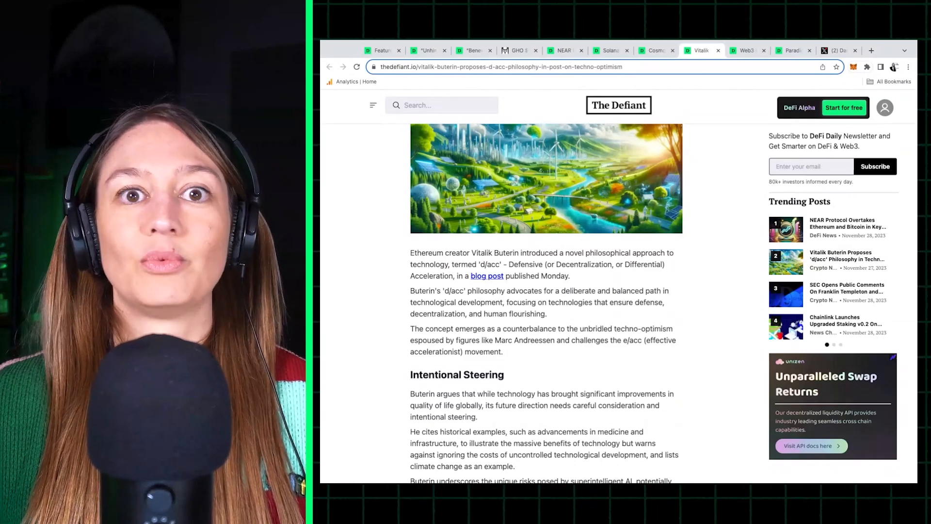
{"action": "scroll", "scroll_direction": "down", "scroll_amount": 3}
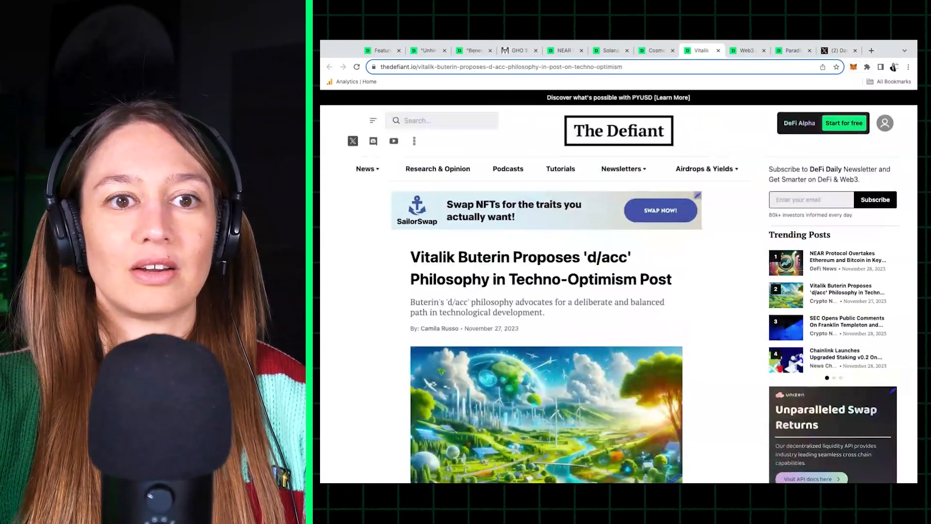
{"action": "scroll", "scroll_direction": "down", "scroll_amount": 3}
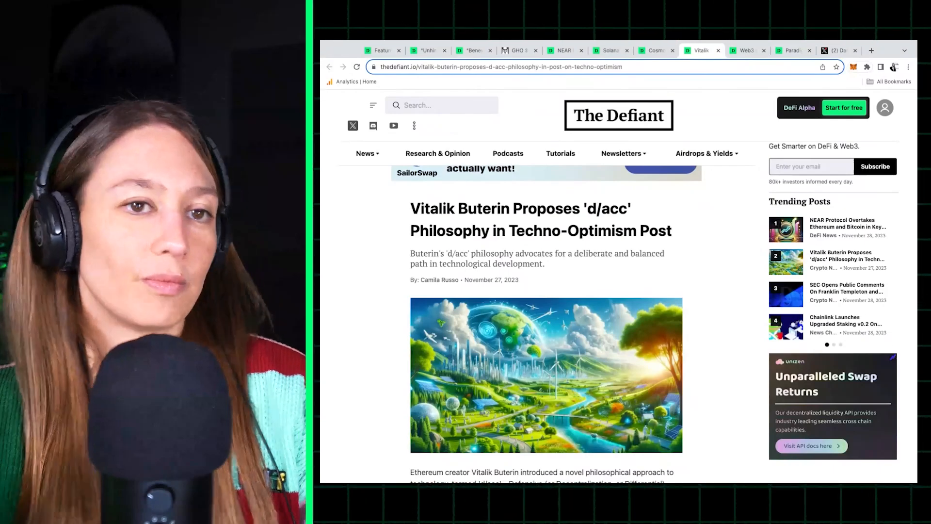
{"action": "scroll", "scroll_direction": "down", "scroll_amount": 3}
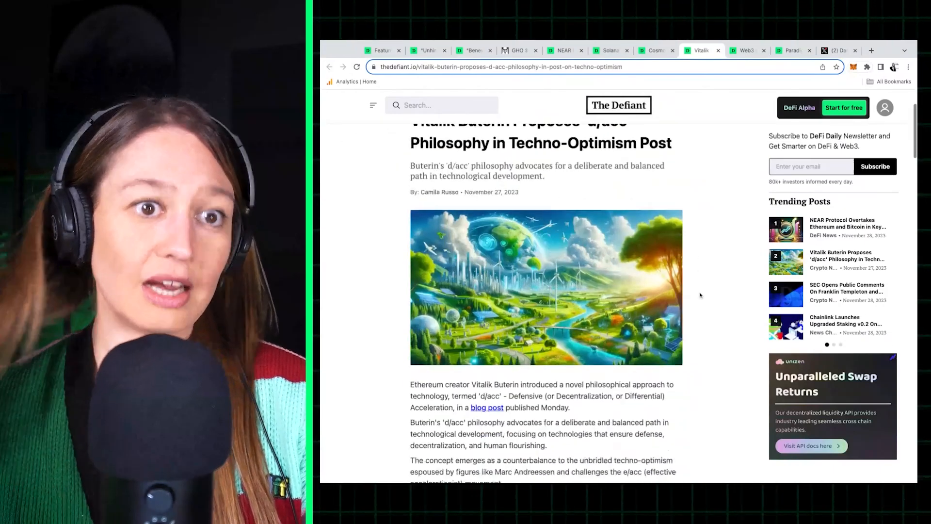
{"action": "scroll", "scroll_direction": "down", "scroll_amount": 3}
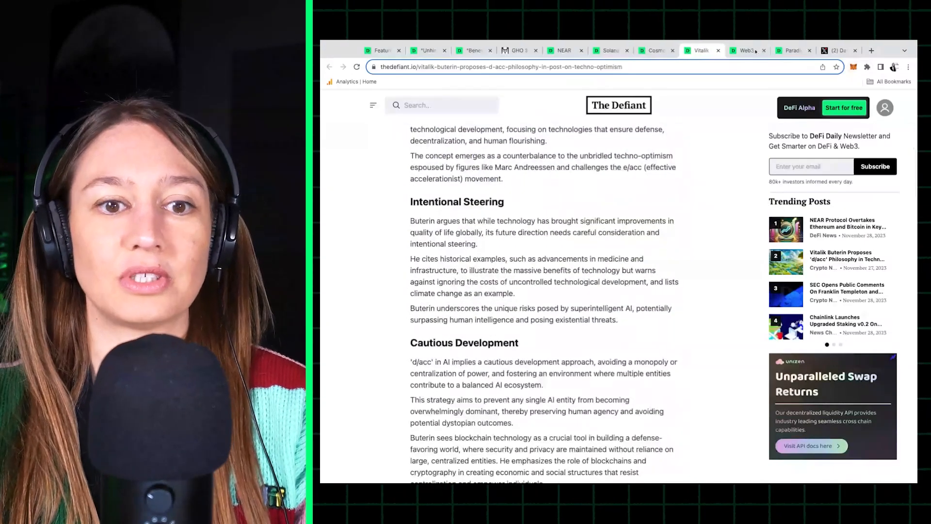
Switch to the OhBaby! and Paramount partnership article tab and scroll through it
{"action": "left_click", "coordinate": [746, 50]}
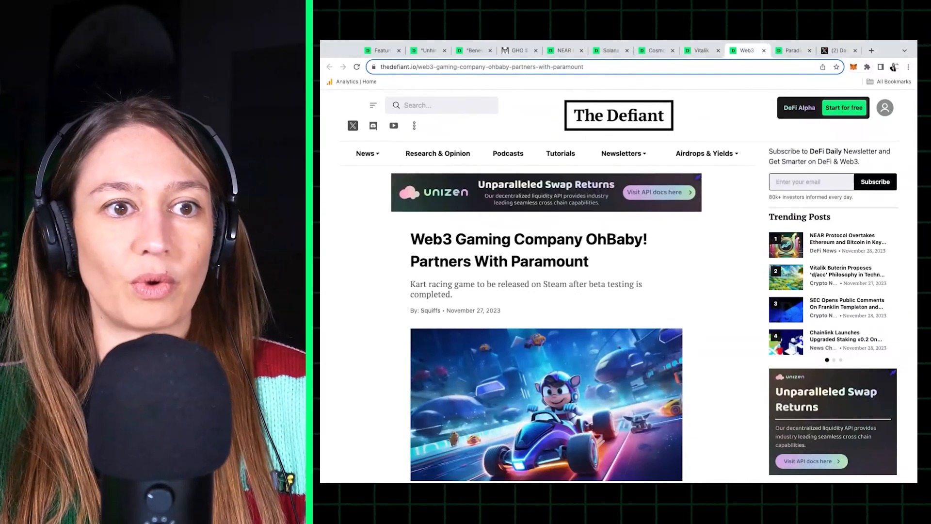
{"action": "scroll", "scroll_direction": "down", "scroll_amount": 3}
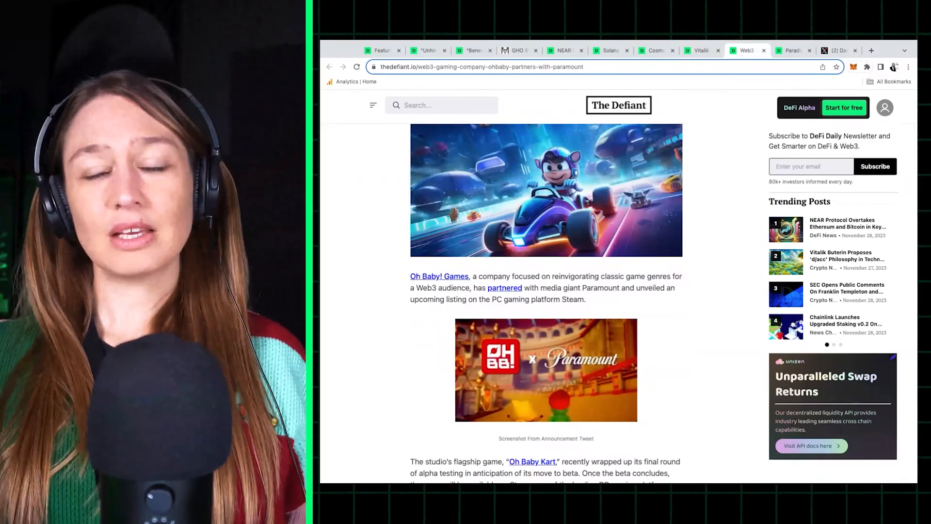
{"action": "scroll", "scroll_direction": "down", "scroll_amount": 3}
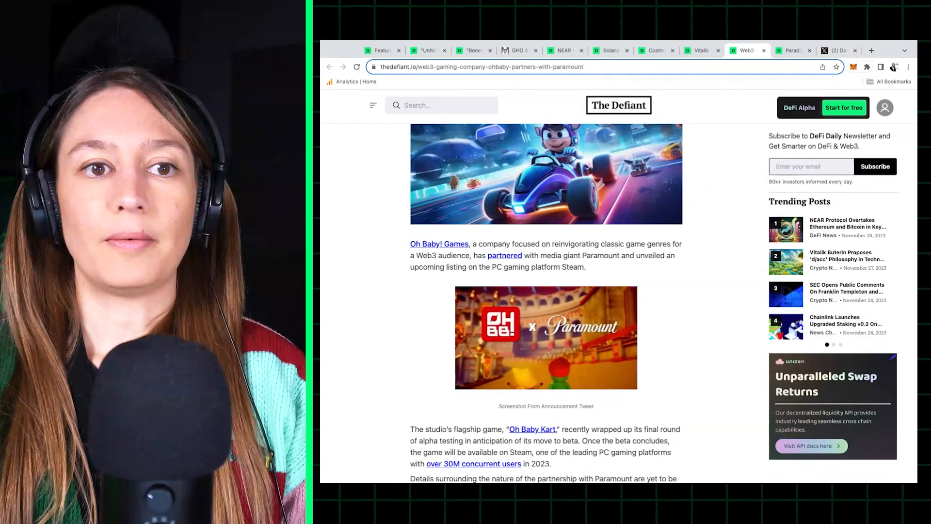
{"action": "scroll", "scroll_direction": "down", "scroll_amount": 3}
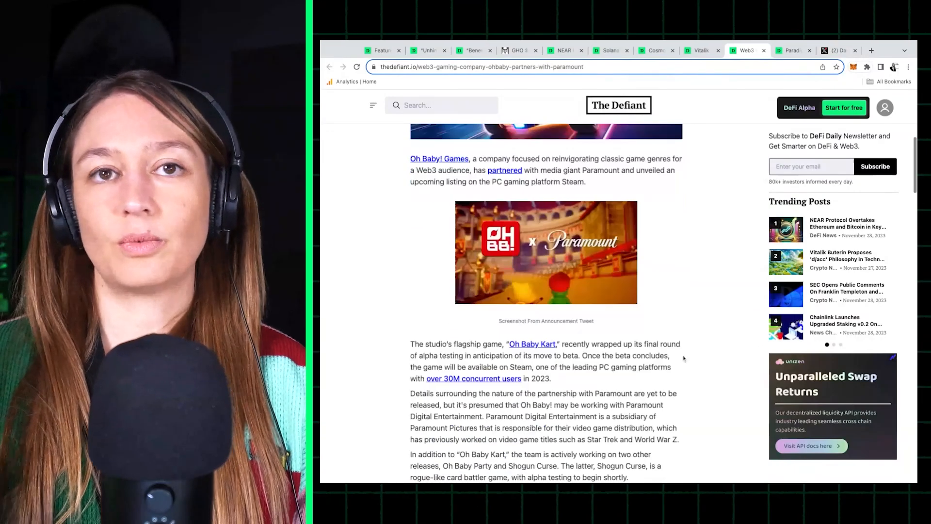
{"action": "scroll", "scroll_direction": "down", "scroll_amount": 3}
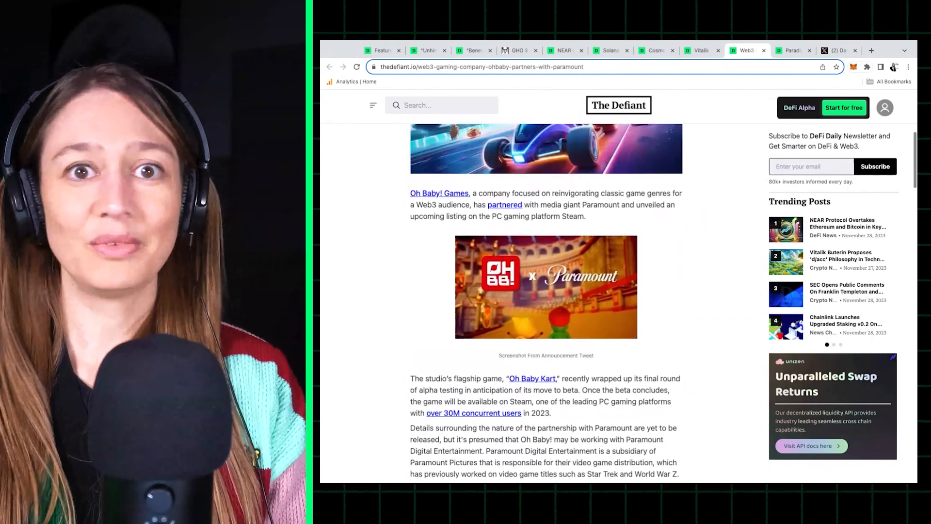
{"action": "scroll", "scroll_direction": "up", "scroll_amount": 3}
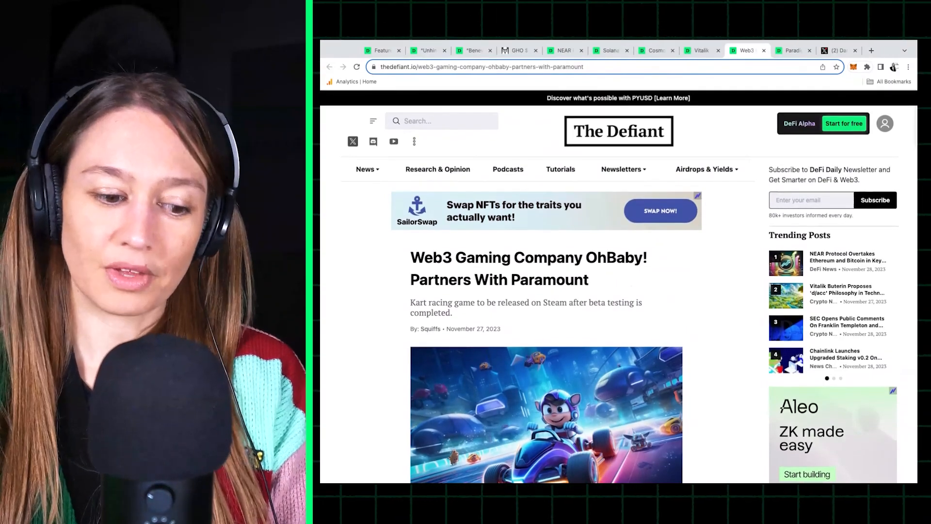
{"action": "scroll", "scroll_direction": "down", "scroll_amount": 3}
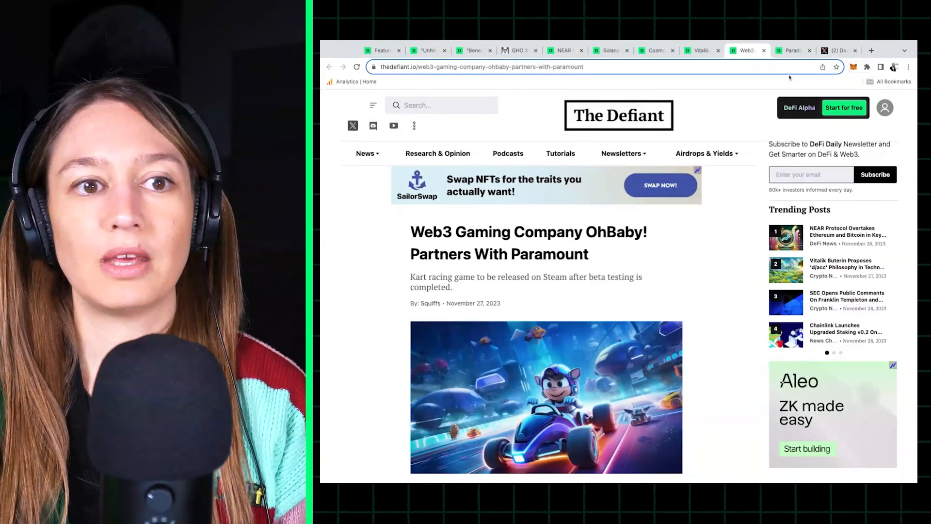
Switch to the Paradigm–Blast criticism article and scroll into its opening paragraphs on deposits
{"action": "left_click", "coordinate": [791, 50]}
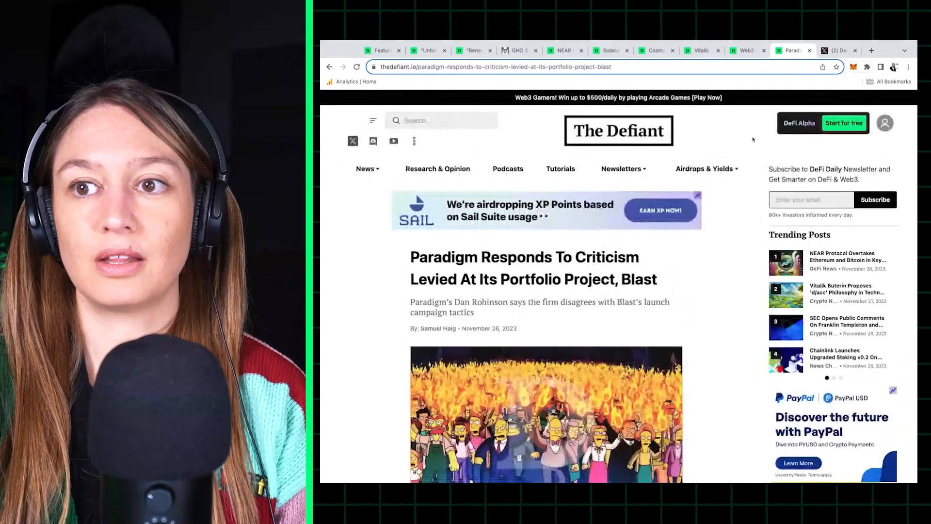
{"action": "scroll", "scroll_direction": "down", "scroll_amount": 3}
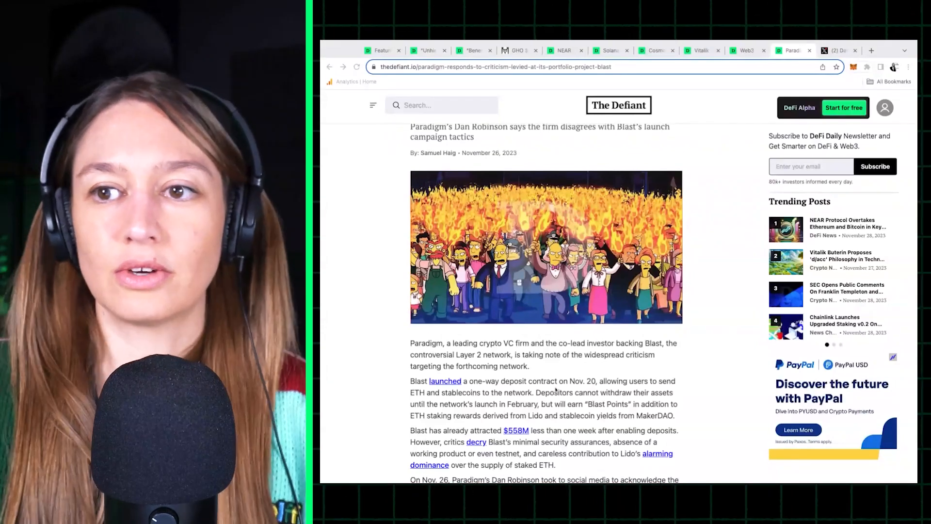
{"action": "scroll", "scroll_direction": "up", "scroll_amount": 3}
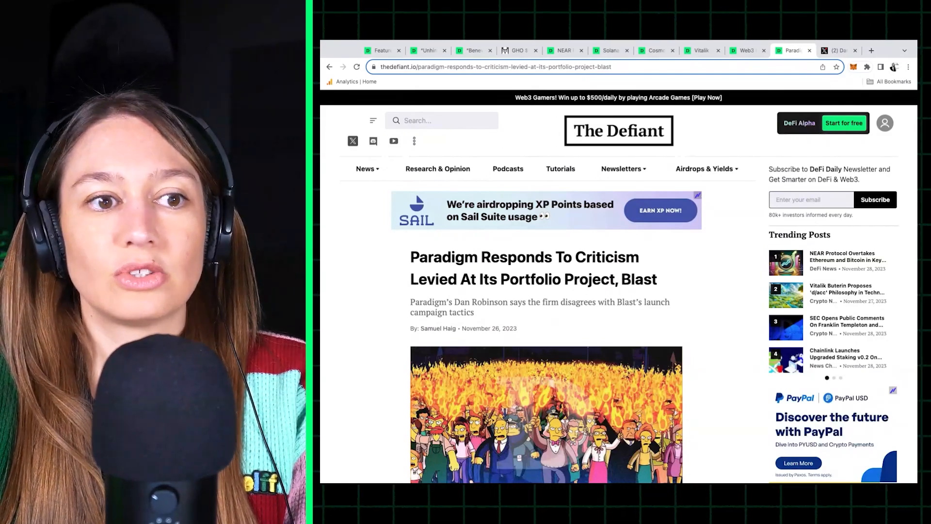
{"action": "scroll", "scroll_direction": "down", "scroll_amount": 3}
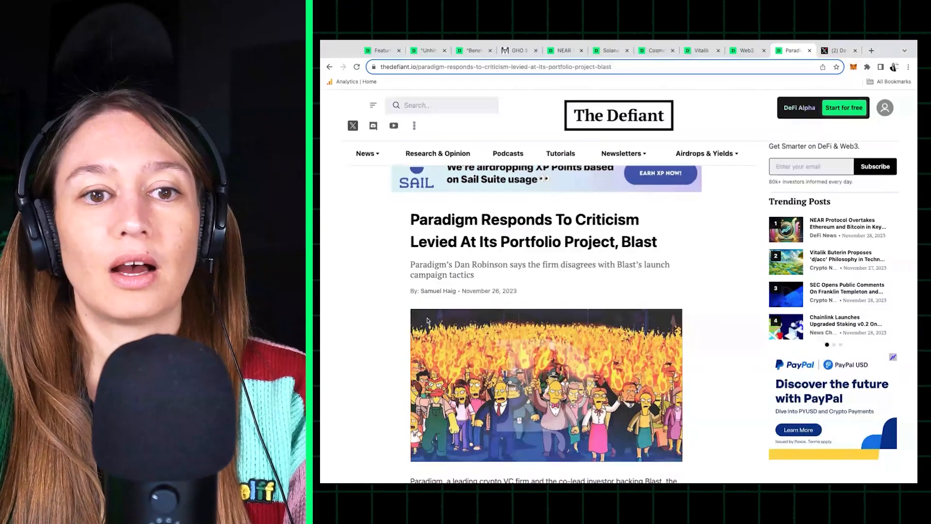
{"action": "scroll", "scroll_direction": "down", "scroll_amount": 3}
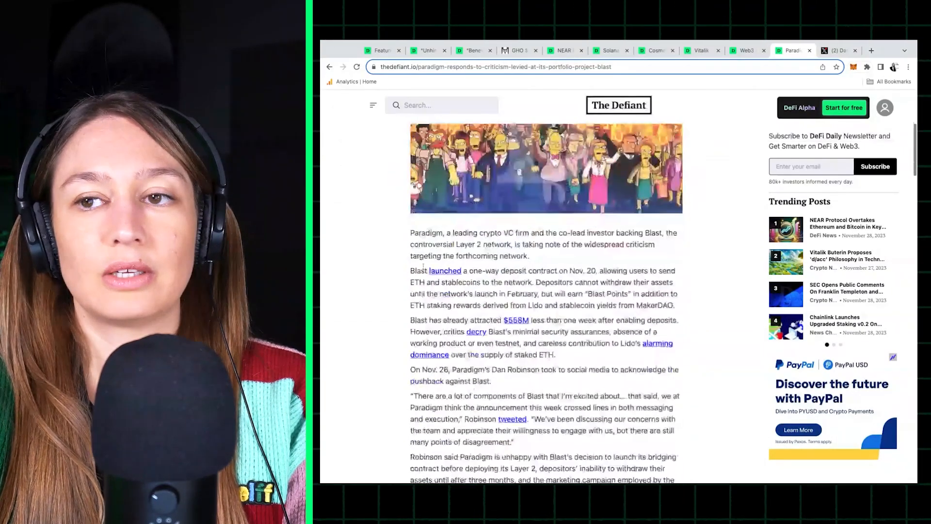
{"action": "scroll", "scroll_direction": "down", "scroll_amount": 3}
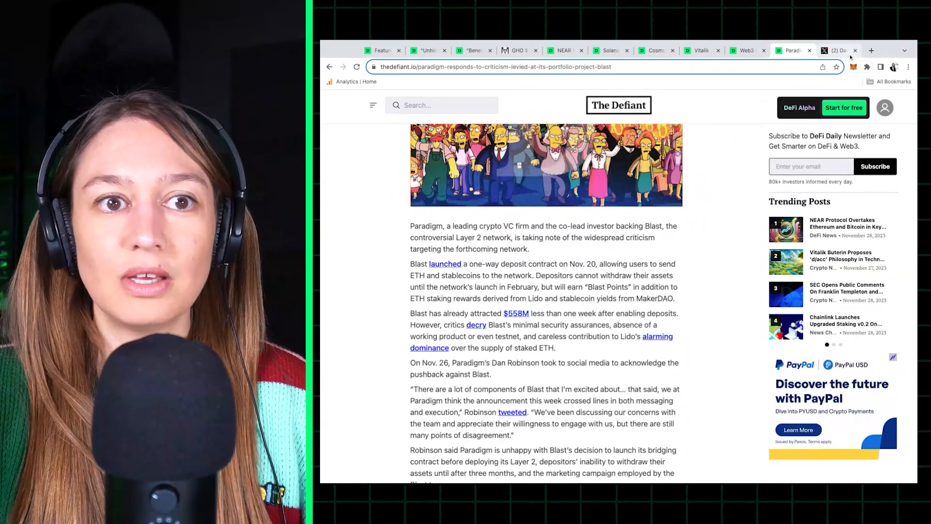
Open Dan Robinson's X post on why Paradigm disagrees with Blast's launch tactics
{"action": "left_click", "coordinate": [512, 412]}
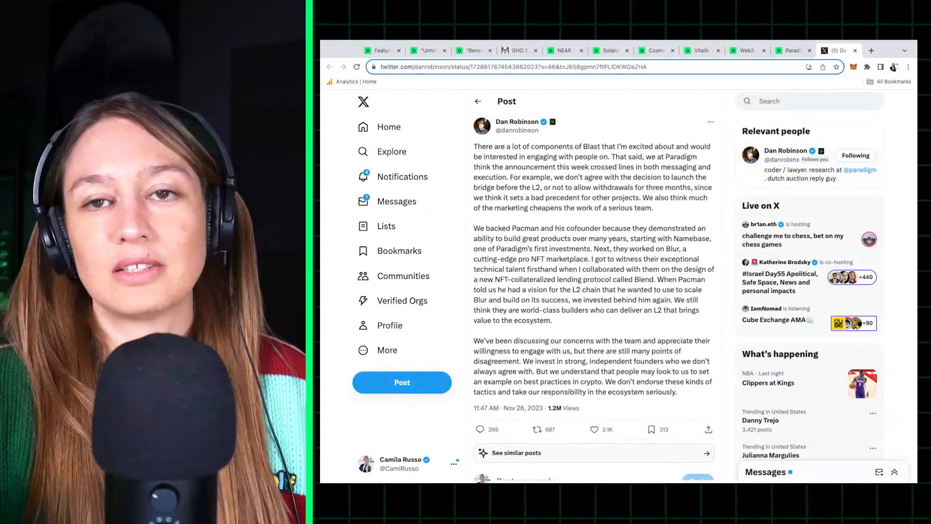
Read the Paradigm–Blast article through its mixed community reactions, then load The Defiant homepage
{"action": "left_click", "coordinate": [791, 50]}
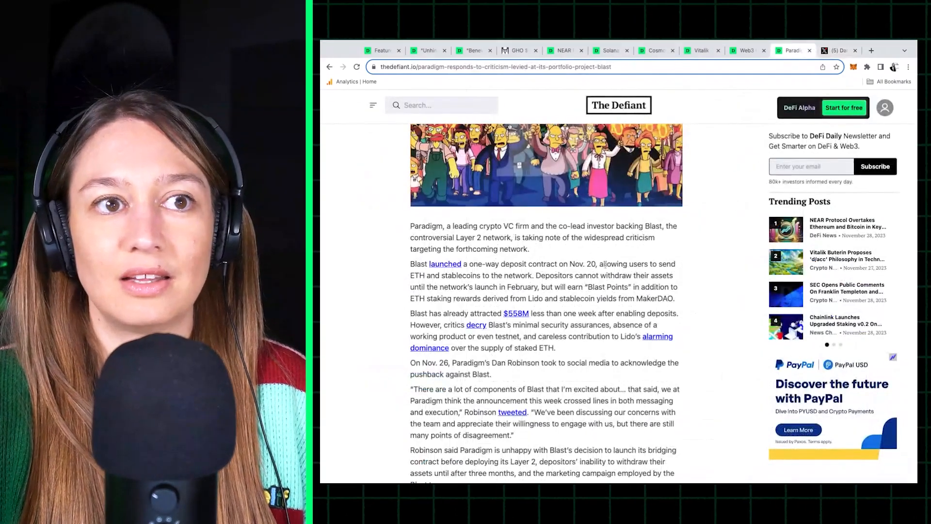
{"action": "scroll", "scroll_direction": "down", "scroll_amount": 3}
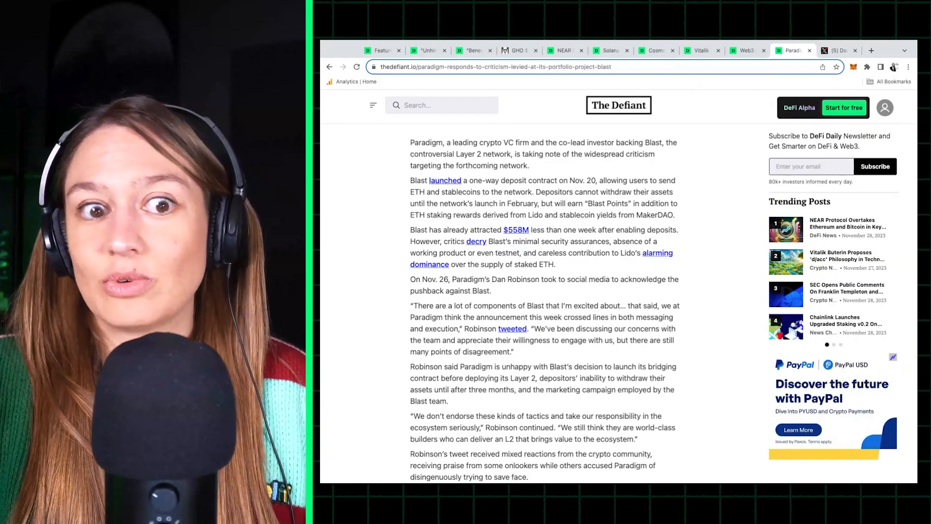
{"action": "scroll", "scroll_direction": "down", "scroll_amount": 3}
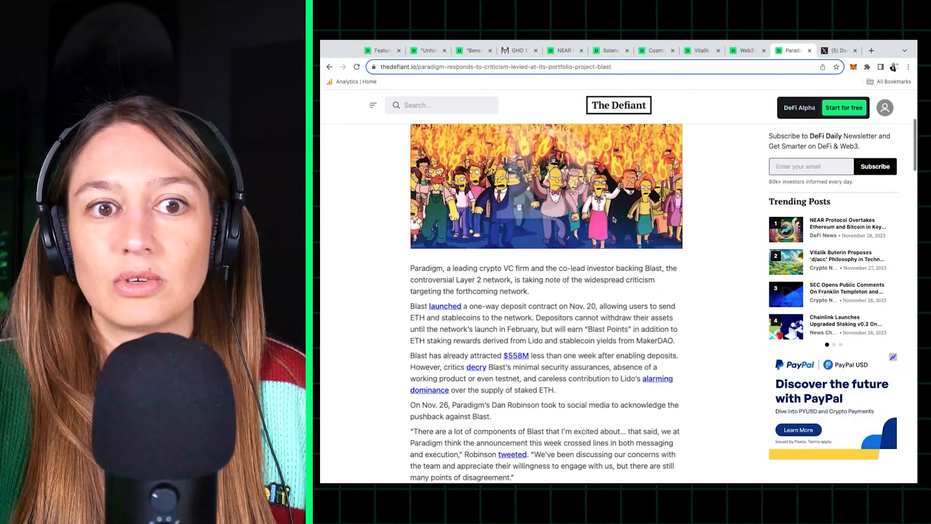
{"action": "scroll", "scroll_direction": "down", "scroll_amount": 3}
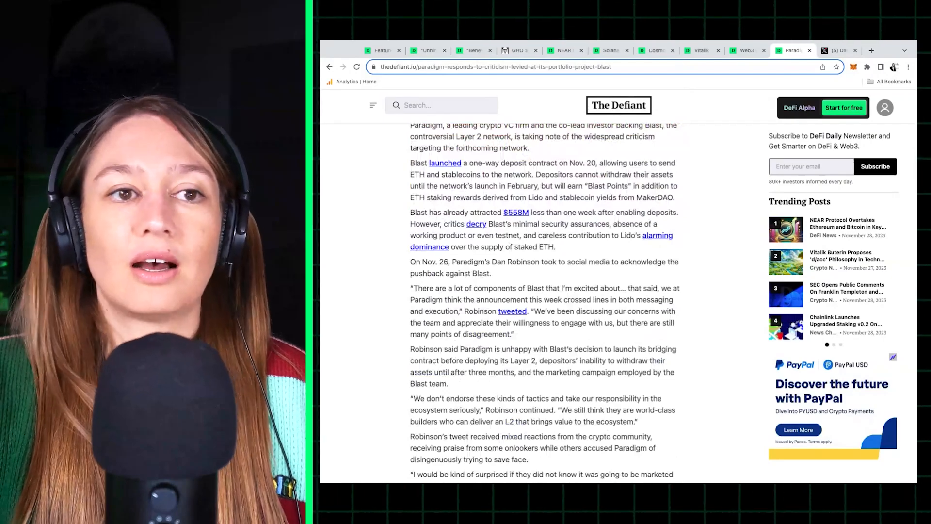
{"action": "scroll", "scroll_direction": "down", "scroll_amount": 3}
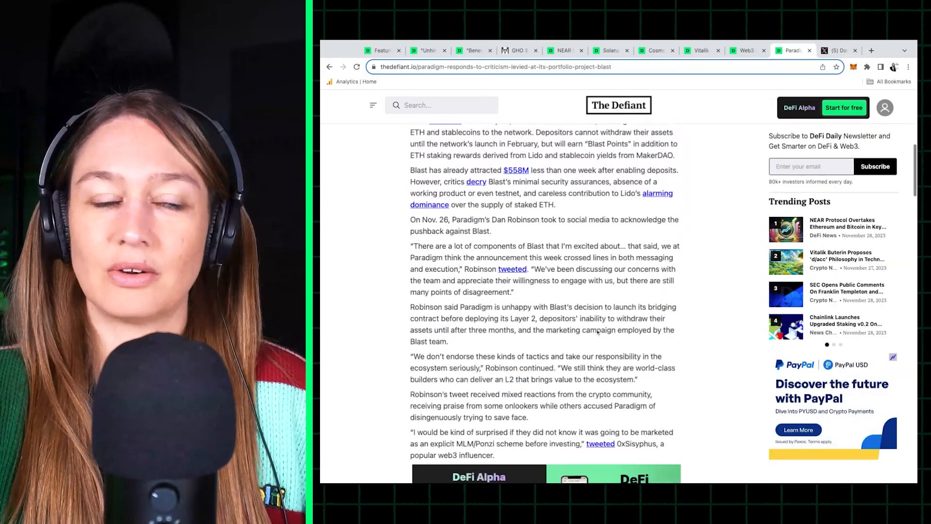
{"action": "scroll", "scroll_direction": "down", "scroll_amount": 3}
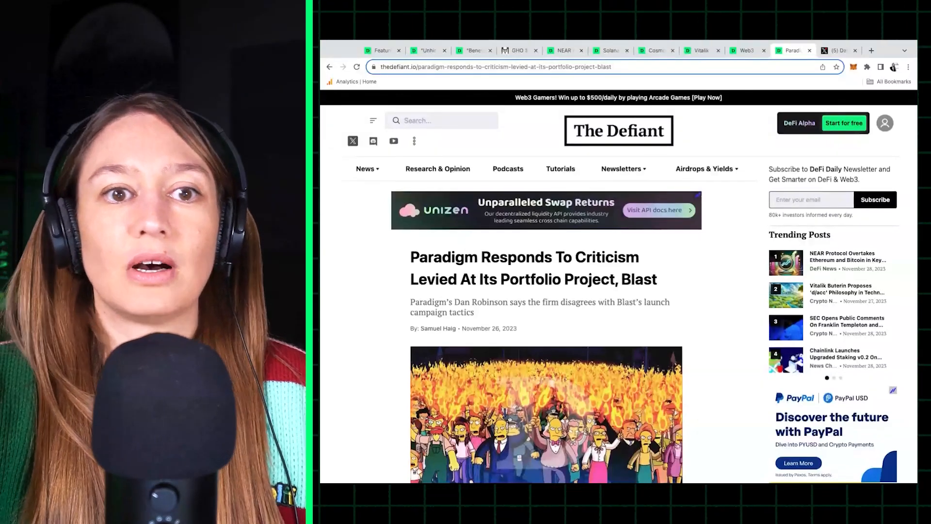
{"action": "mouse_move", "coordinate": [675, 326]}
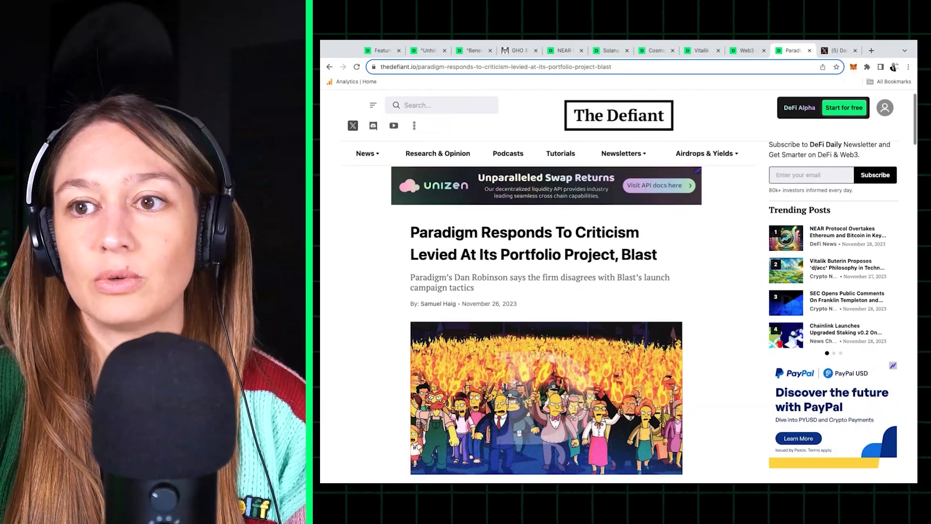
{"action": "scroll", "scroll_direction": "down", "scroll_amount": 3}
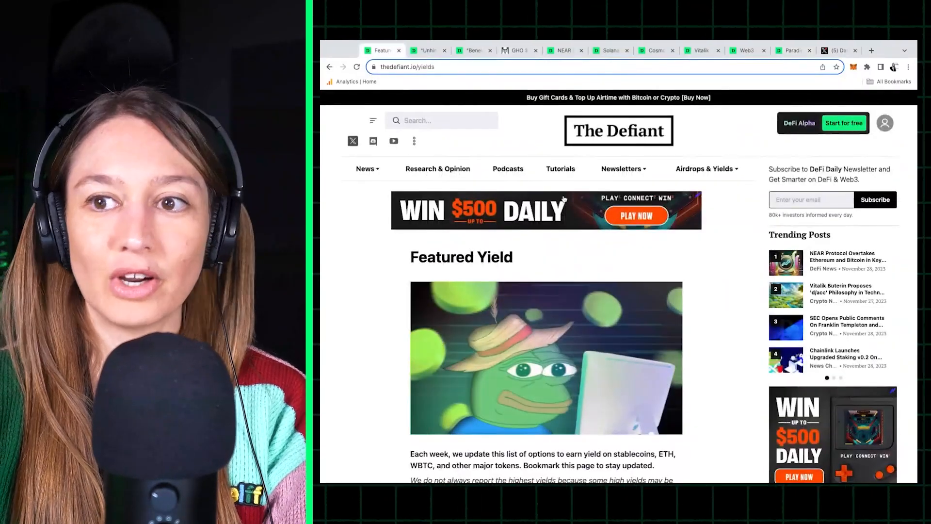
{"action": "left_click", "coordinate": [618, 130]}
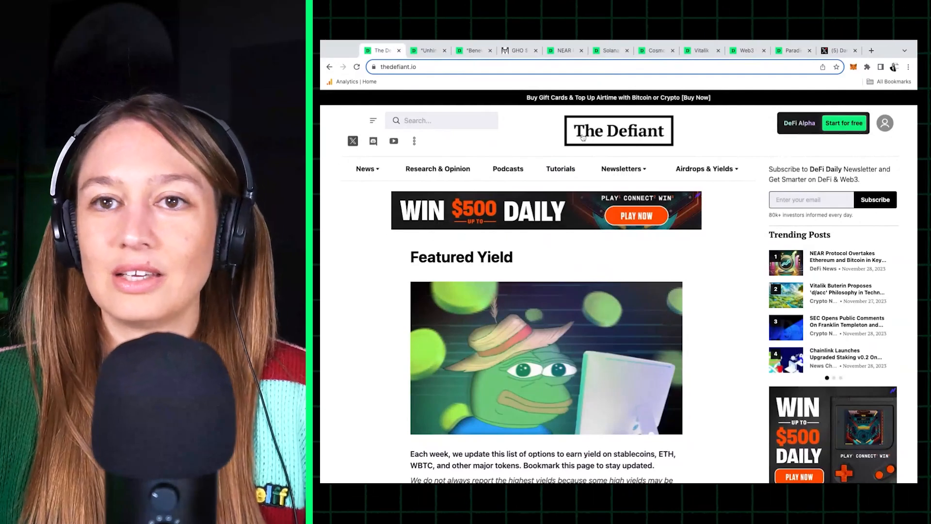